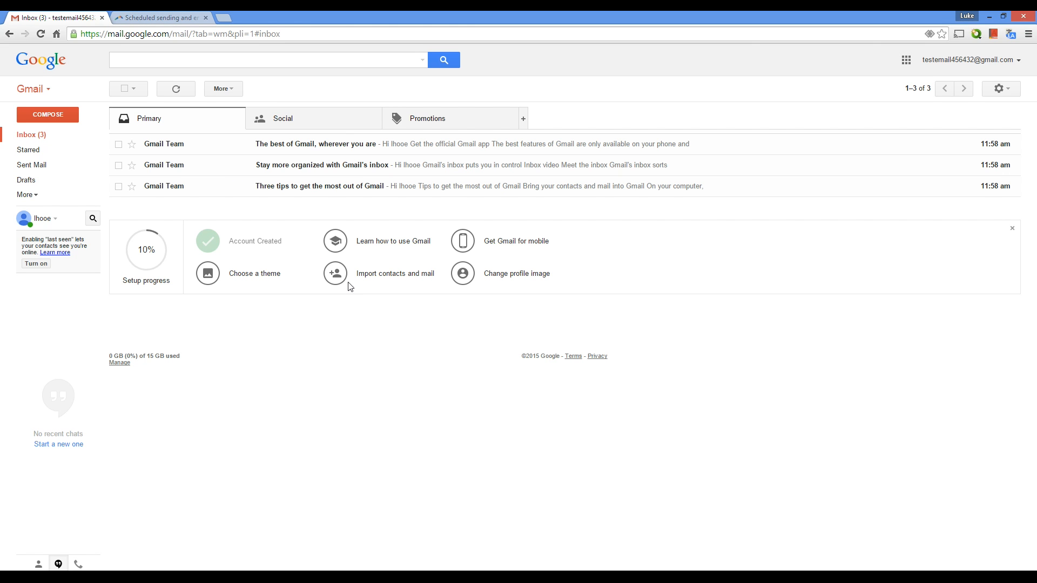
{"action": "mouse_move", "coordinate": [363, 410]}
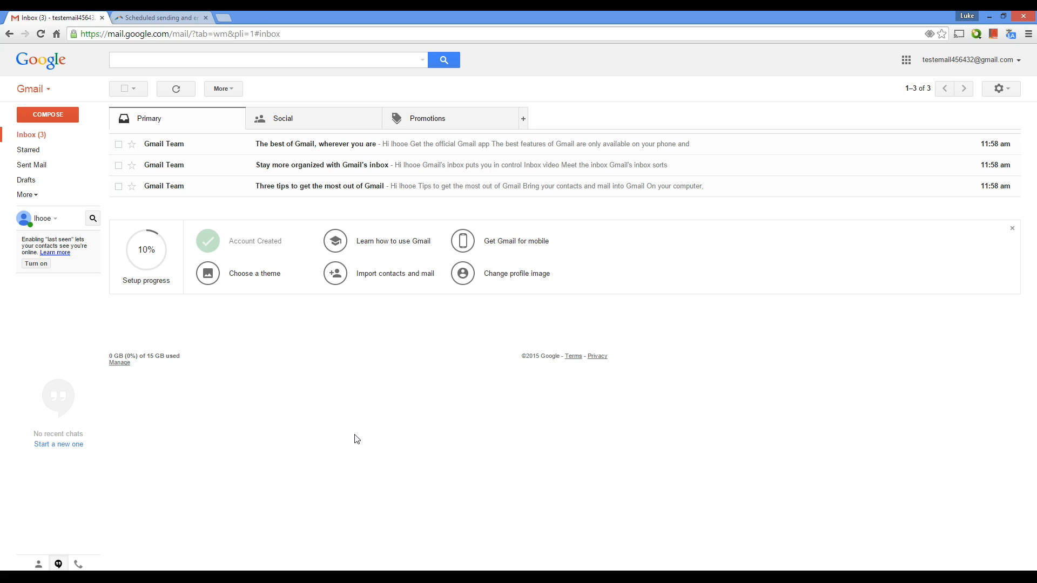
{"action": "mouse_move", "coordinate": [361, 445]}
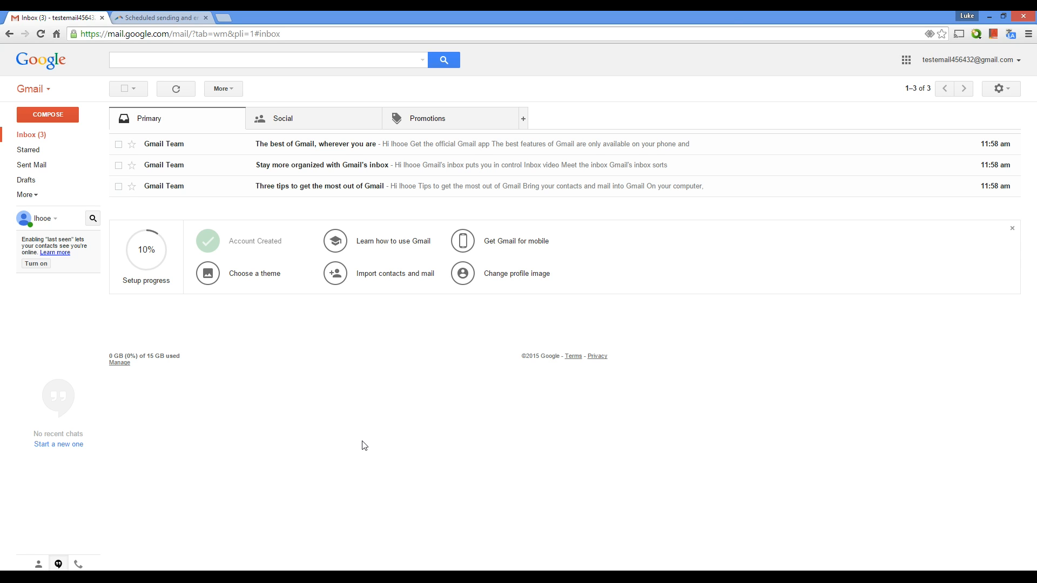
{"action": "mouse_move", "coordinate": [340, 441]}
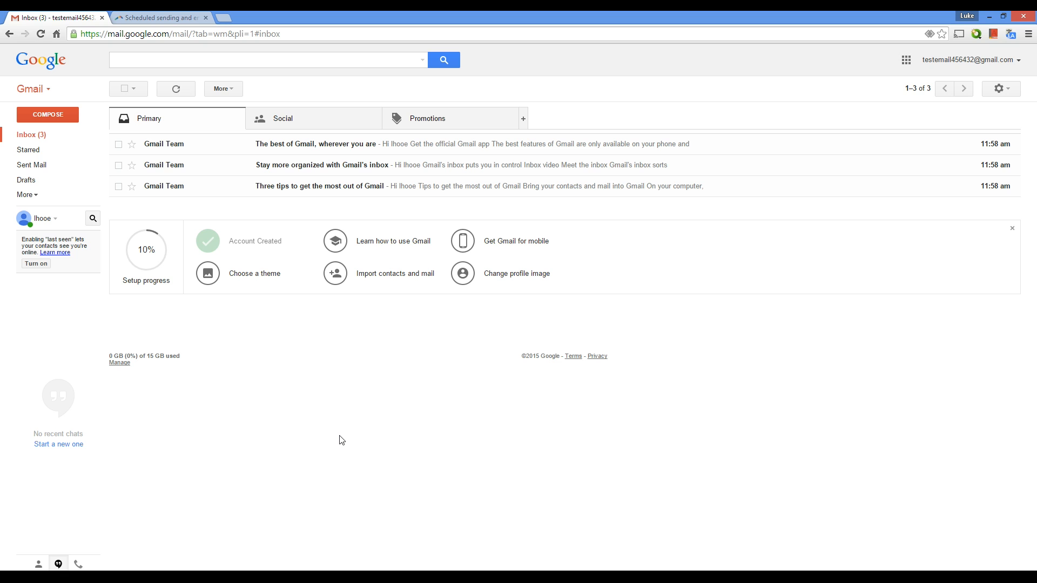
Step: Install Boomerang for Gmail from its website and return to the Gmail inbox
{"action": "left_click", "coordinate": [159, 17]}
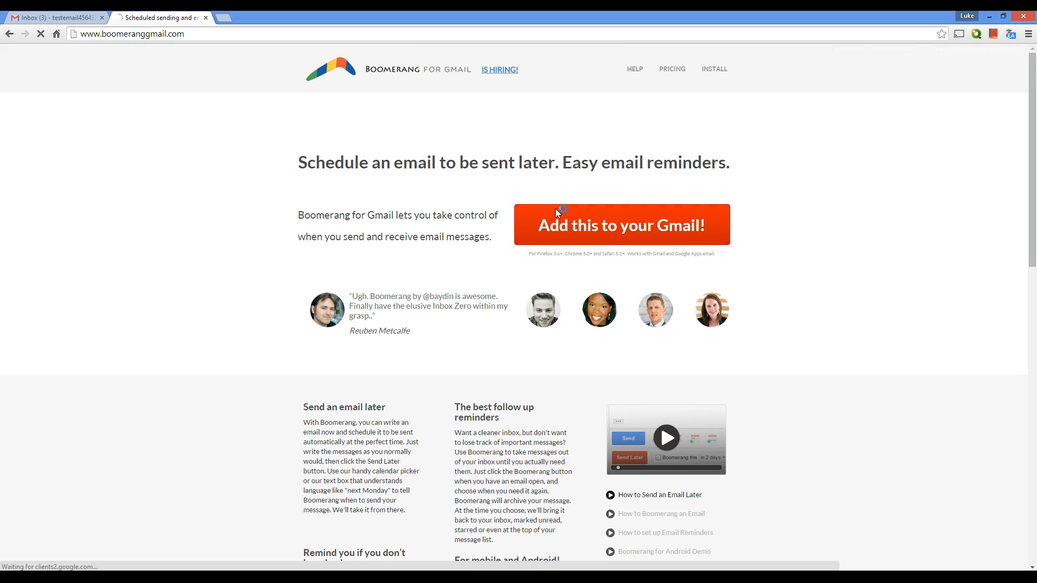
{"action": "left_click", "coordinate": [620, 225]}
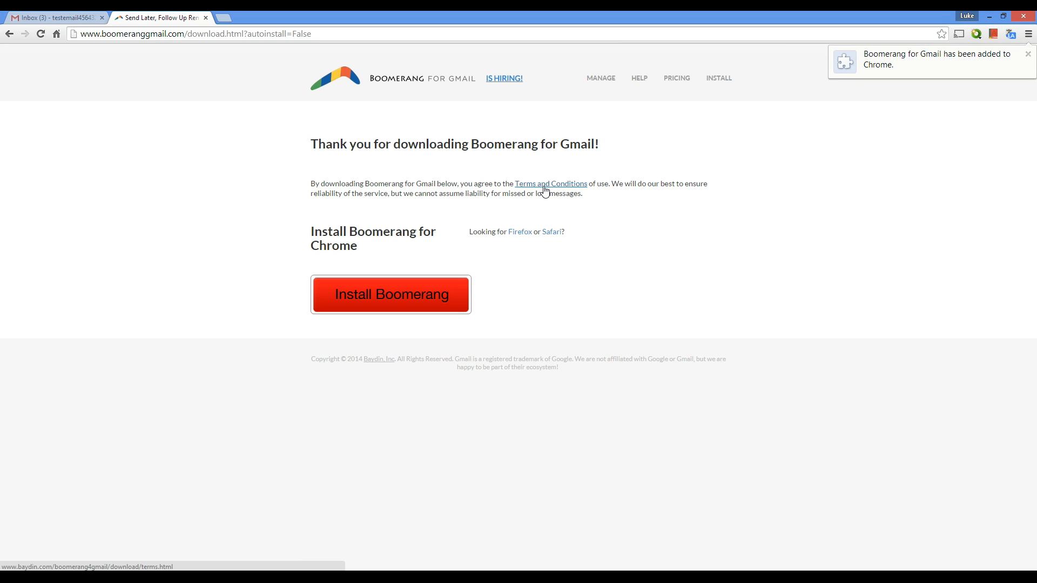
{"action": "left_click", "coordinate": [390, 285]}
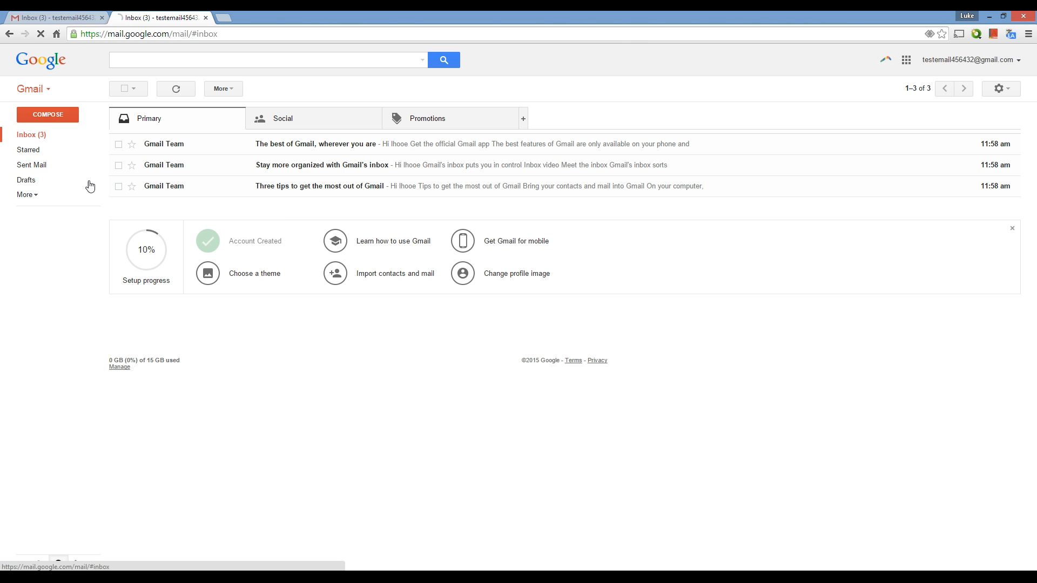
Step: Compose a message, enable 'Boomerang this', accept the account permissions, then discard the draft
{"action": "left_click", "coordinate": [47, 114]}
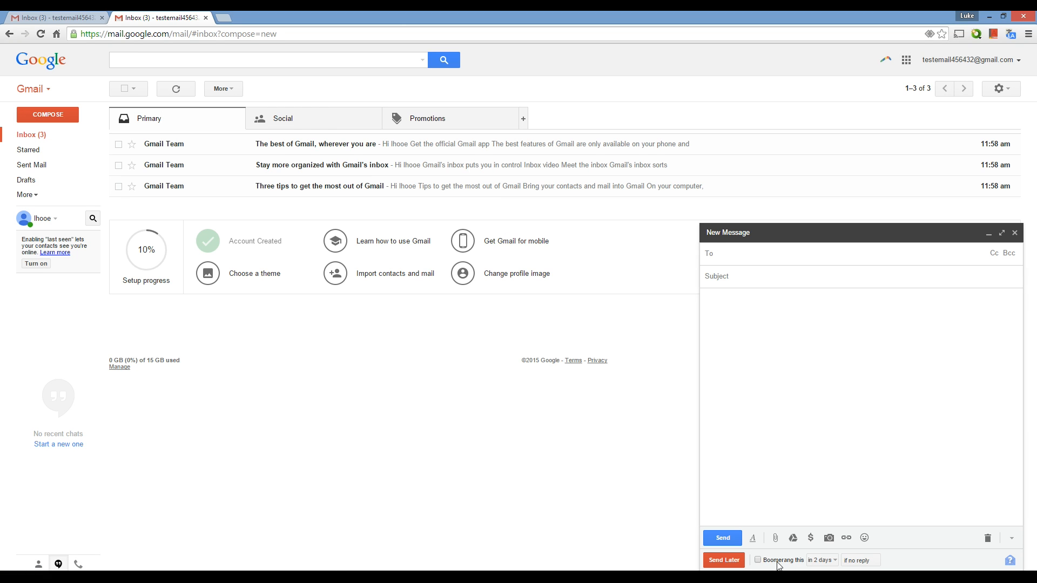
{"action": "left_click", "coordinate": [757, 560]}
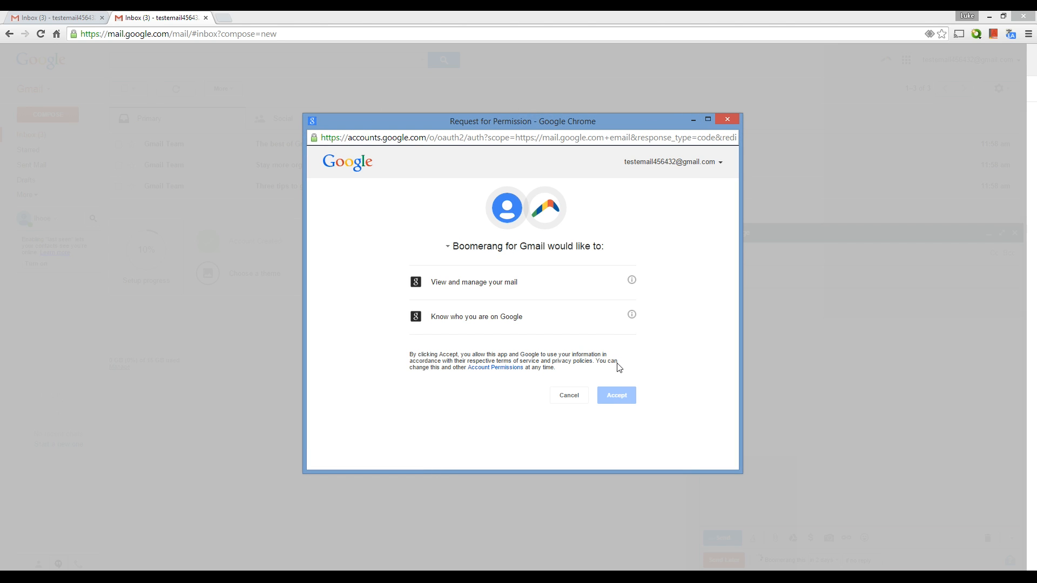
{"action": "left_click", "coordinate": [616, 395]}
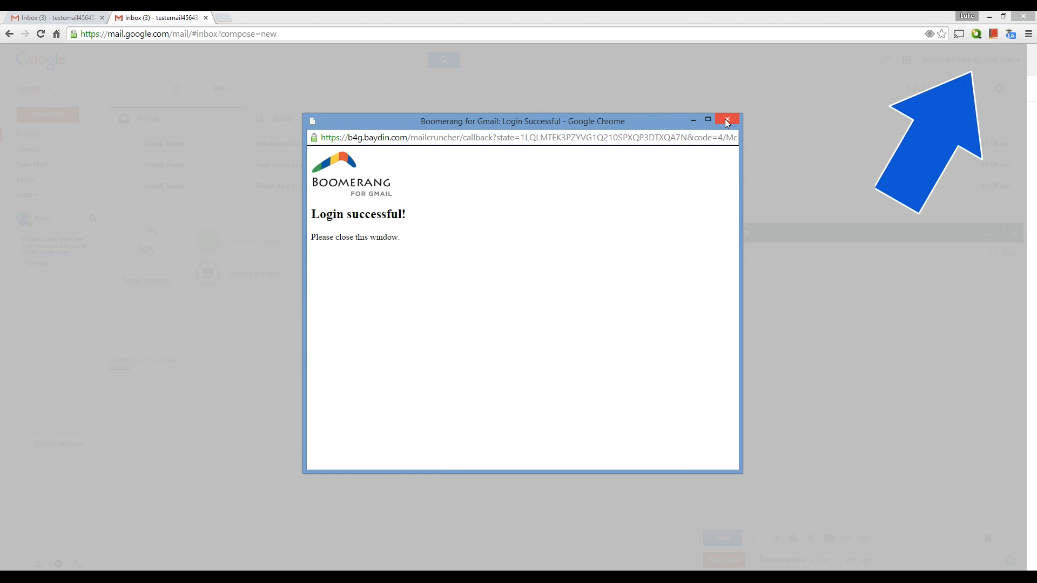
{"action": "left_click", "coordinate": [727, 119]}
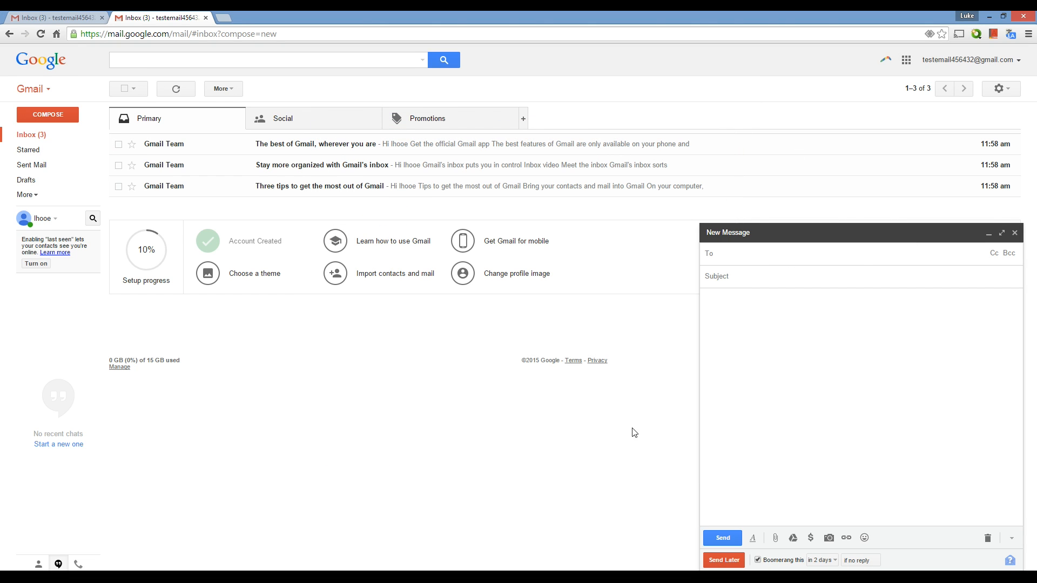
{"action": "mouse_move", "coordinate": [551, 435]}
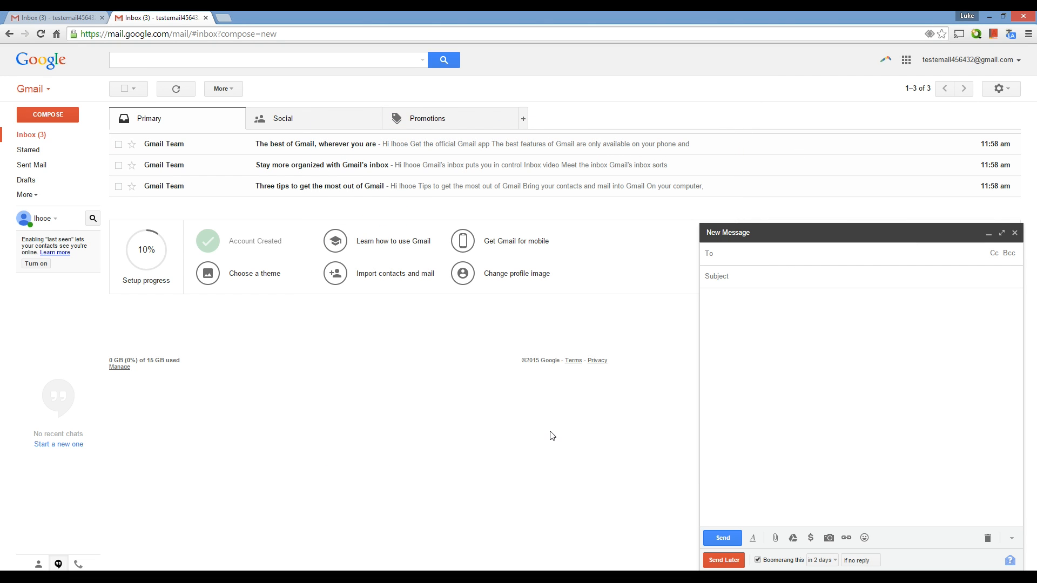
{"action": "left_click", "coordinate": [1014, 232]}
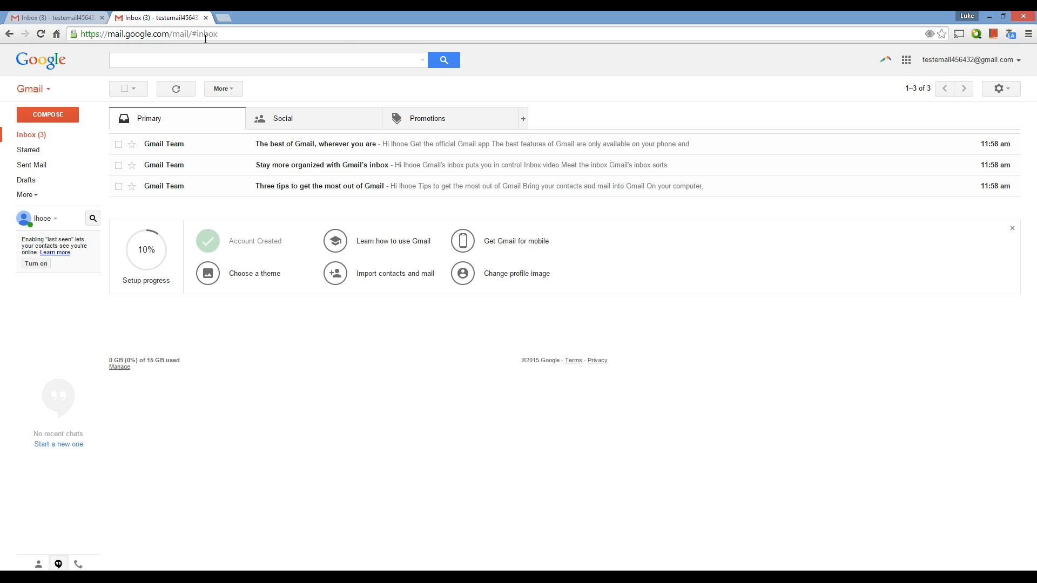
Step: Navigate the current tab to google.com/calendar
{"action": "left_click", "coordinate": [146, 34]}
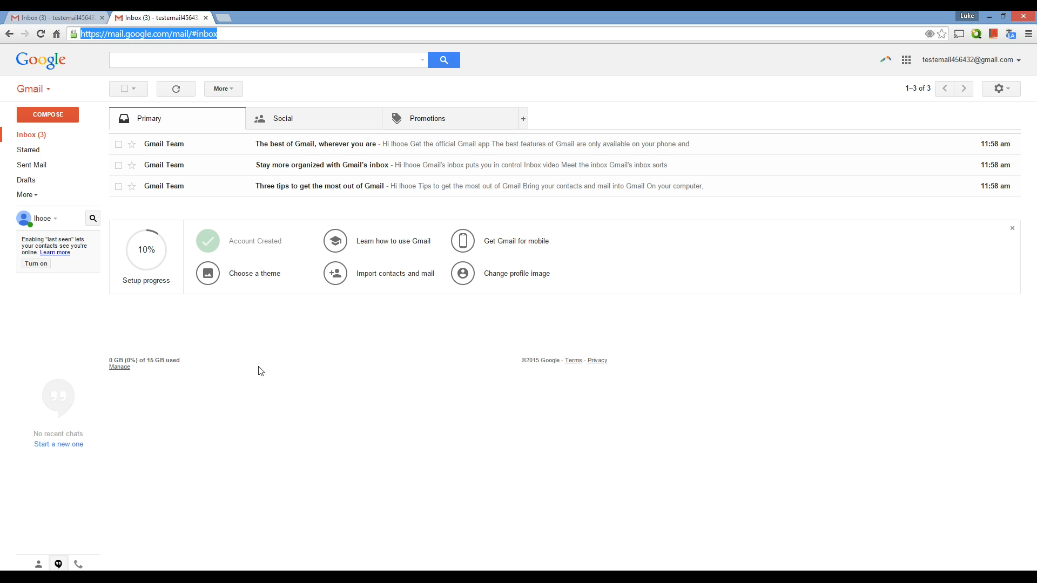
{"action": "mouse_move", "coordinate": [343, 366]}
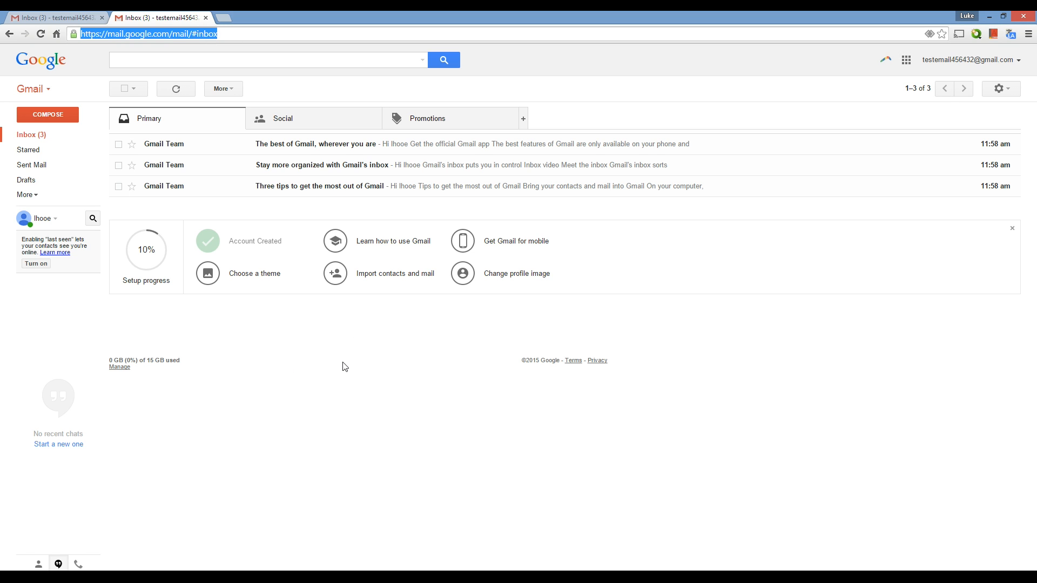
{"action": "type", "text": "google.com"}
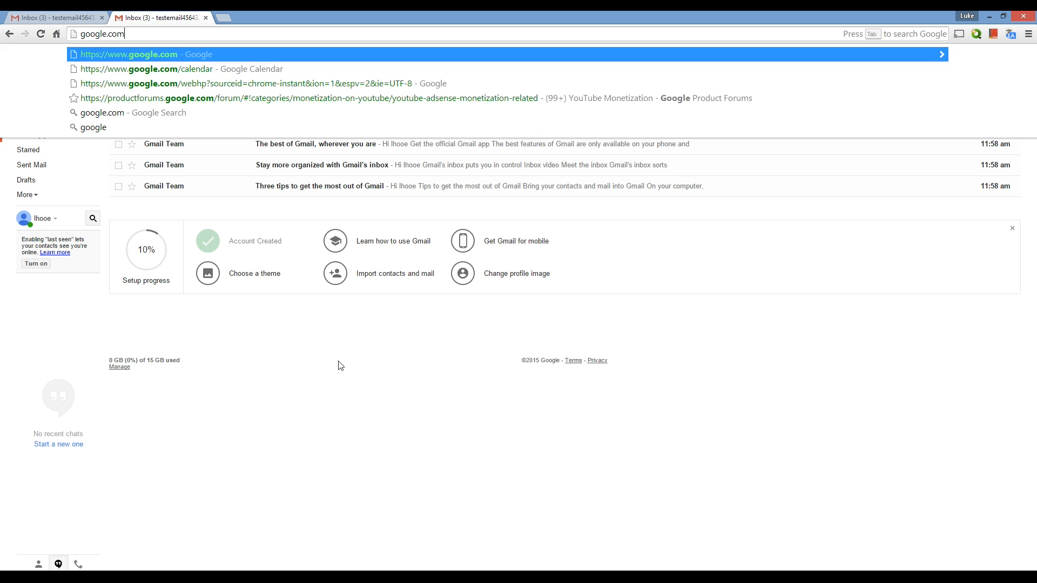
{"action": "type", "text": "/calendar/render?pli=1#h"}
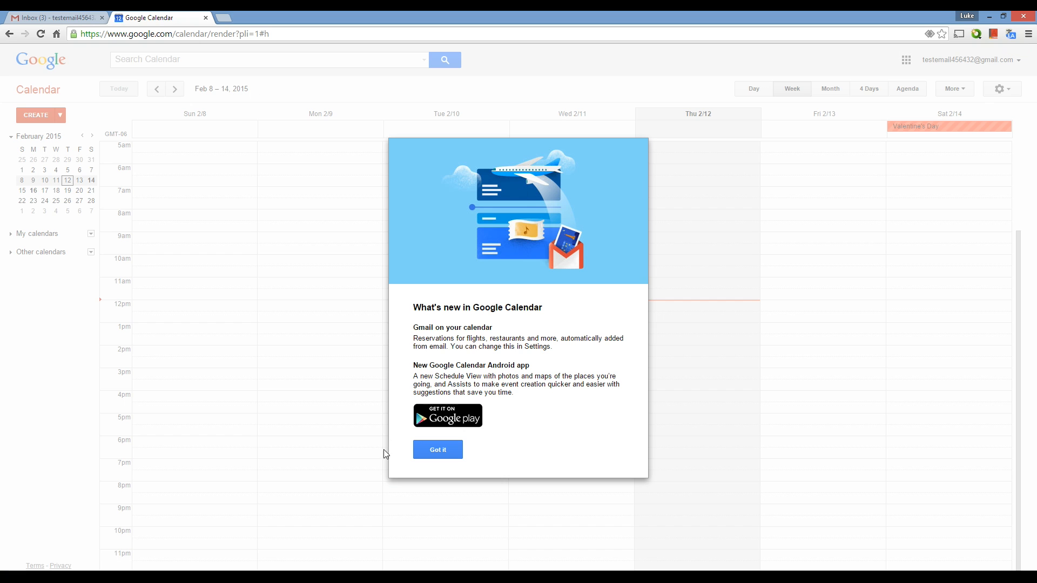
Step: Dismiss the what's-new notice and create a new event with Repeat ticked
{"action": "left_click", "coordinate": [437, 449]}
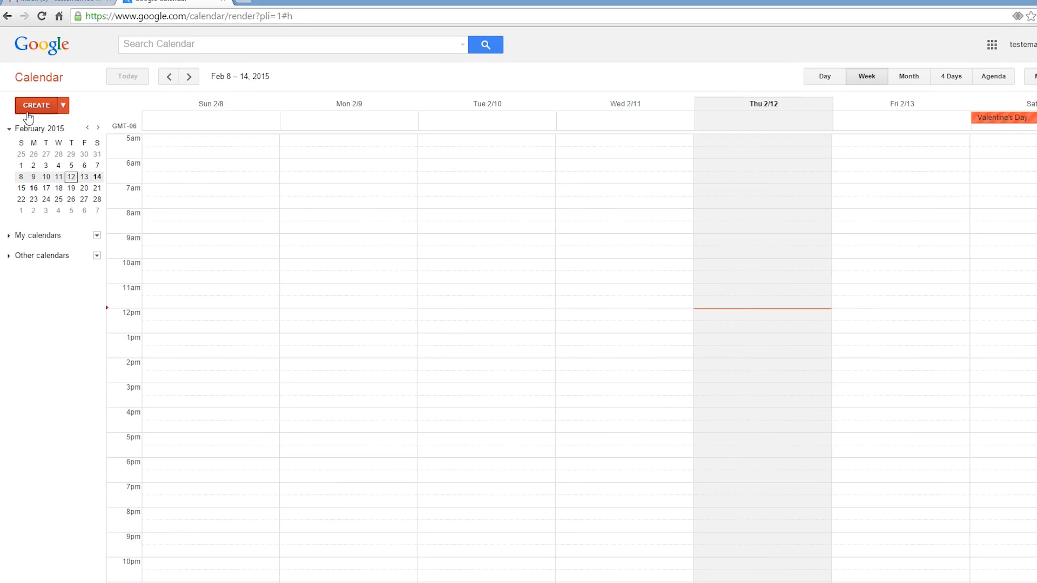
{"action": "left_click", "coordinate": [36, 105]}
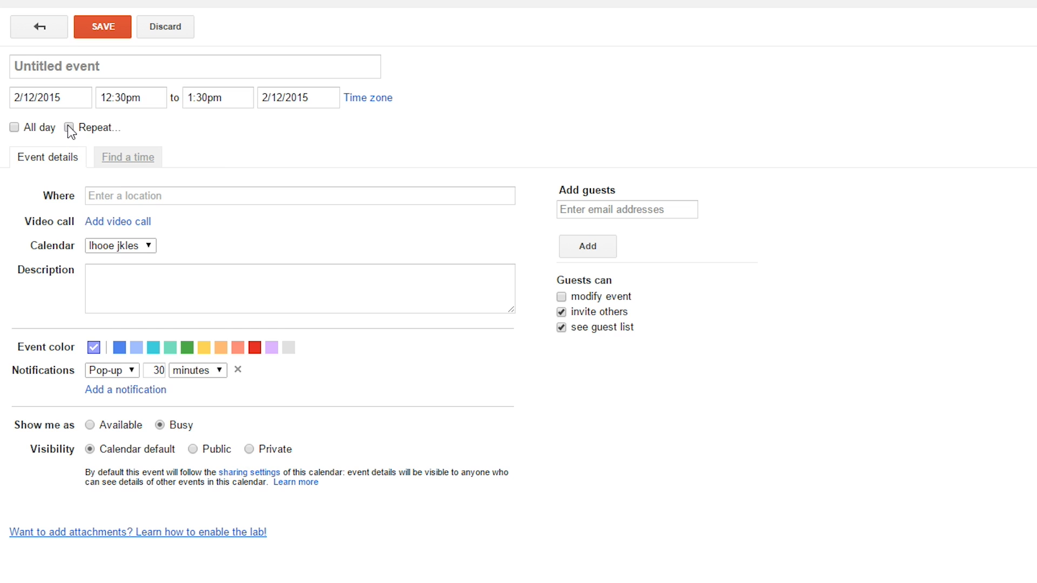
{"action": "left_click", "coordinate": [69, 127]}
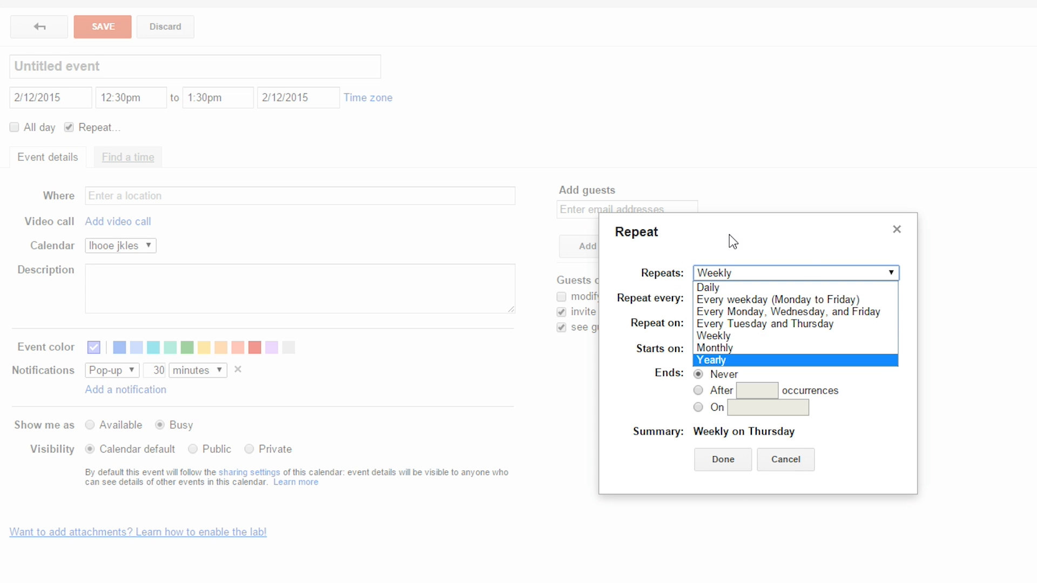
{"action": "mouse_move", "coordinate": [706, 287]}
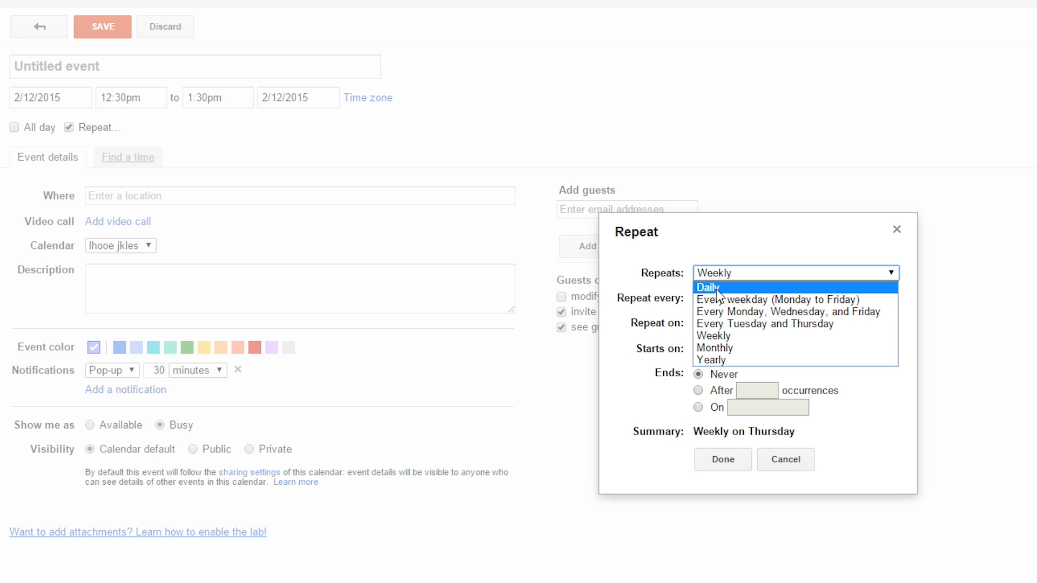
Step: Set the event to repeat Daily and confirm the repeat settings
{"action": "left_click", "coordinate": [706, 287]}
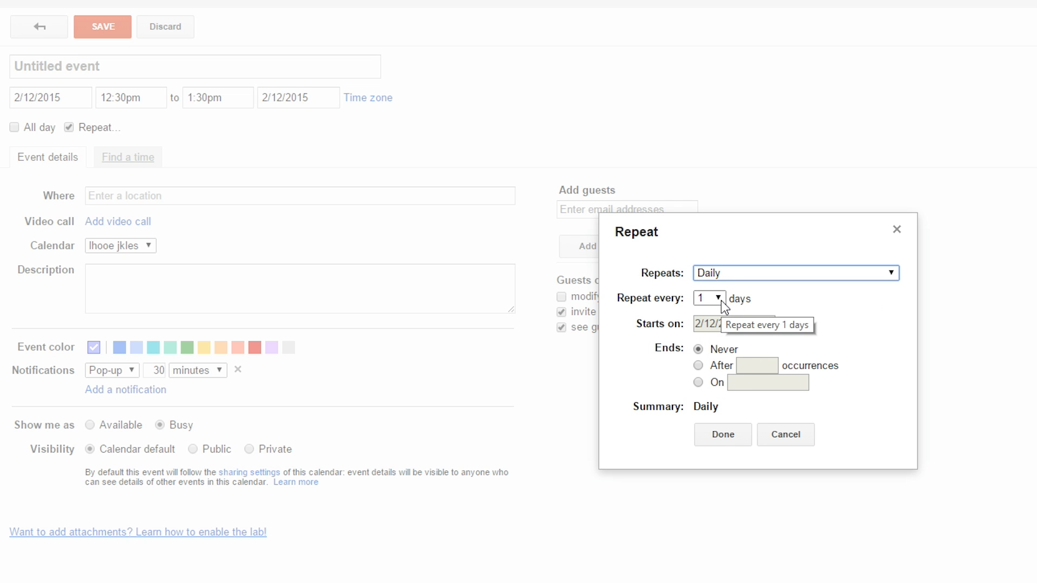
{"action": "left_click", "coordinate": [708, 298]}
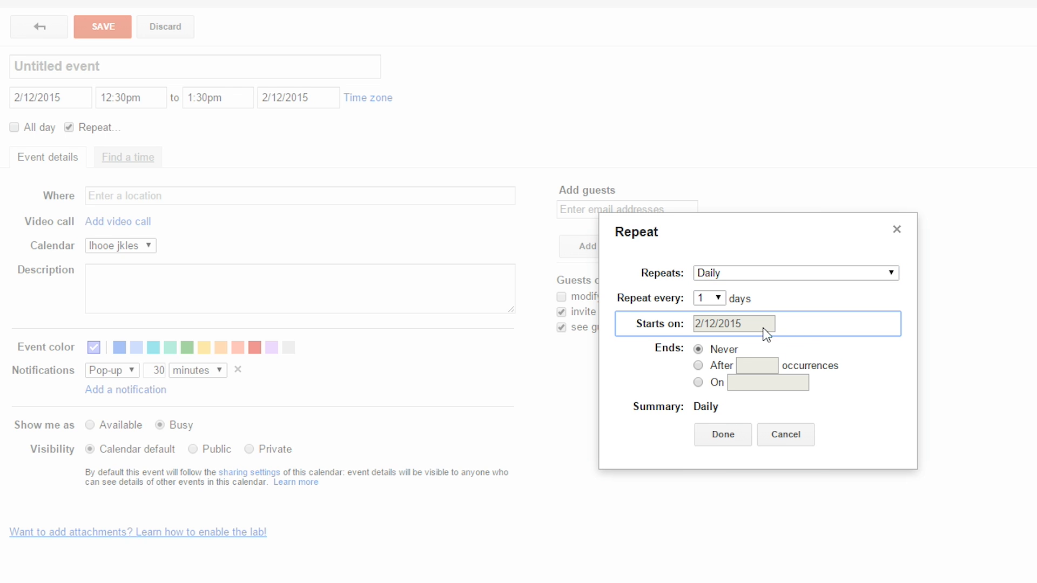
{"action": "left_click", "coordinate": [722, 435]}
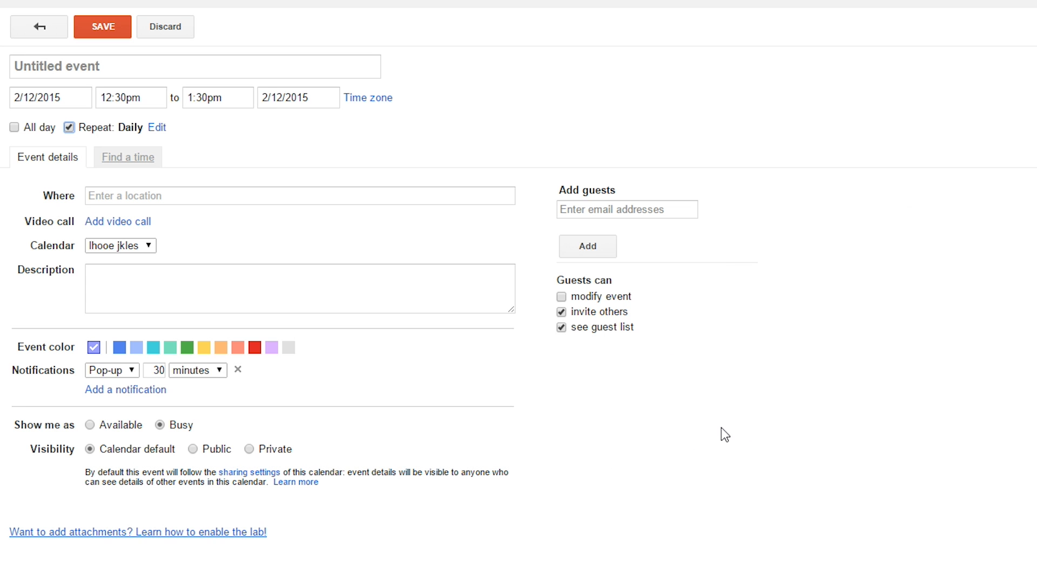
{"action": "mouse_move", "coordinate": [237, 129]}
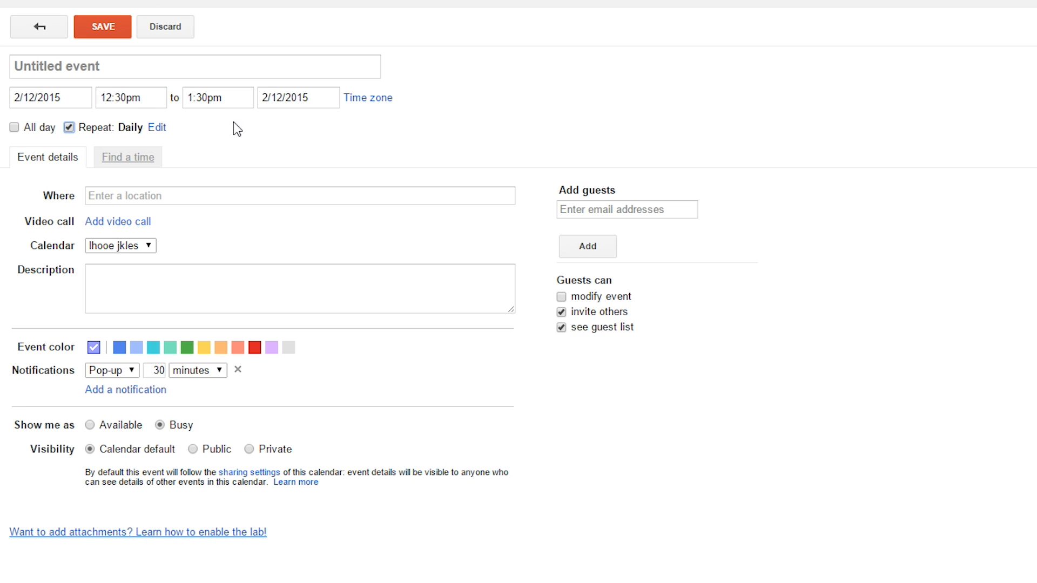
Step: Enter the event description 'Reminder, Work hard today.'
{"action": "left_click", "coordinate": [299, 195]}
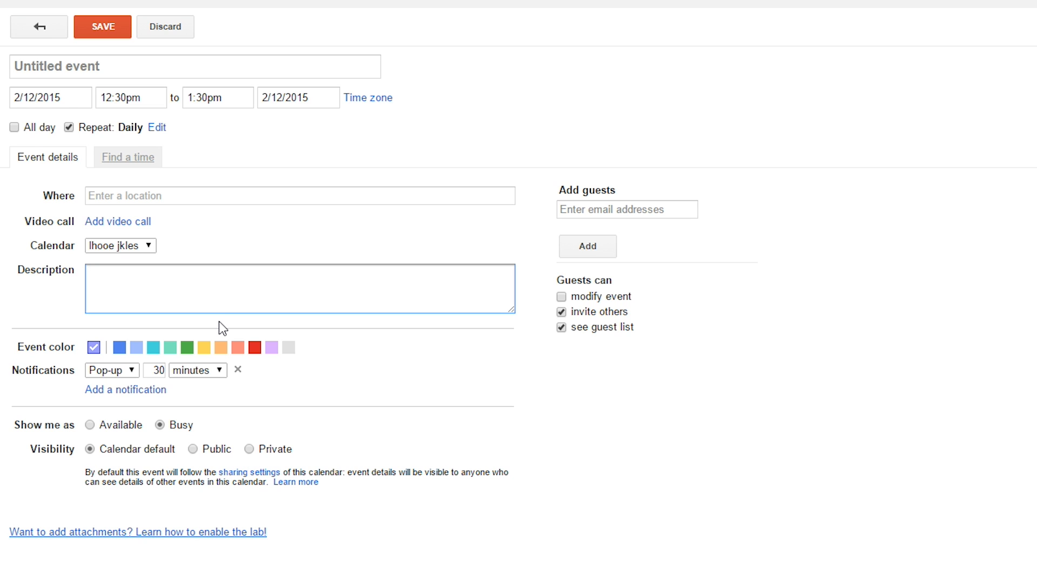
{"action": "type", "text": "Reminder,"}
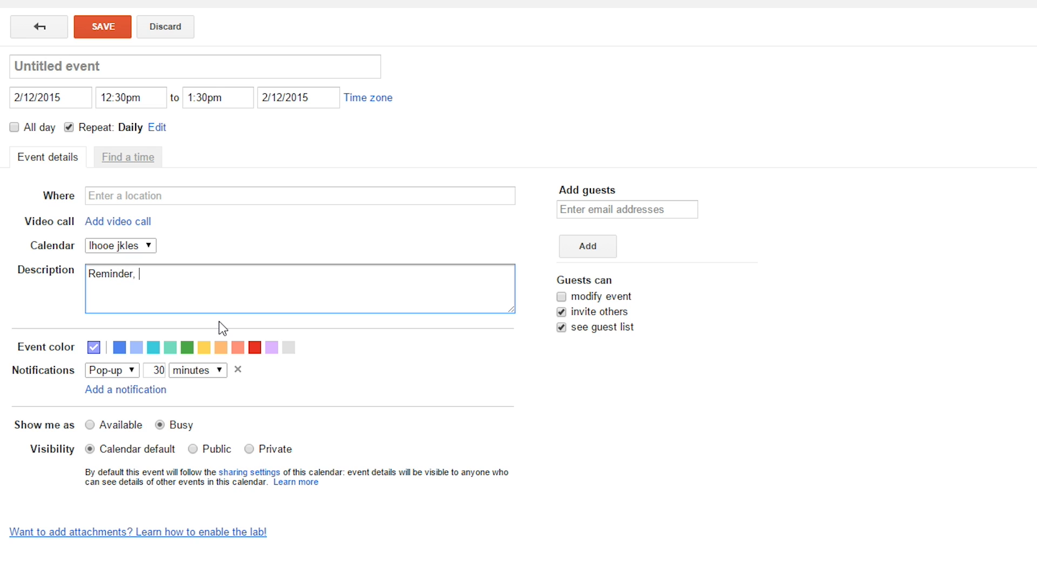
{"action": "type", "text": "Work"}
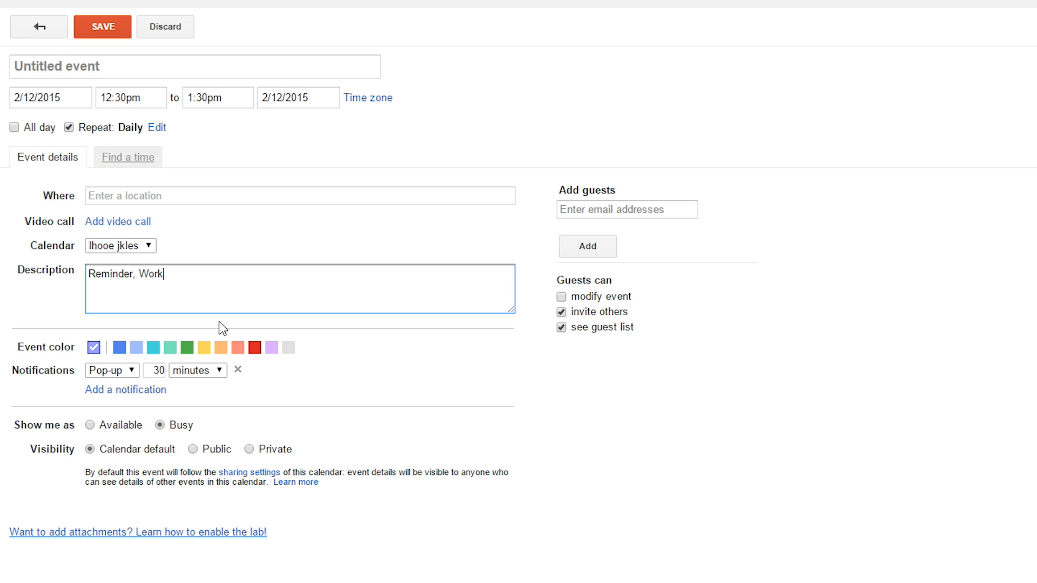
{"action": "type", "text": "hard today"}
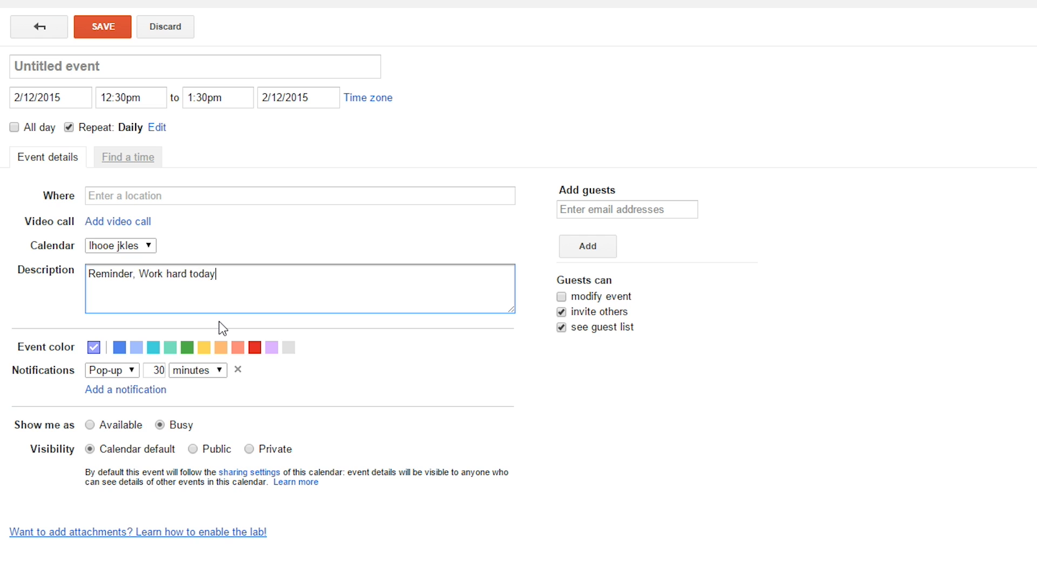
{"action": "type", "text": "."}
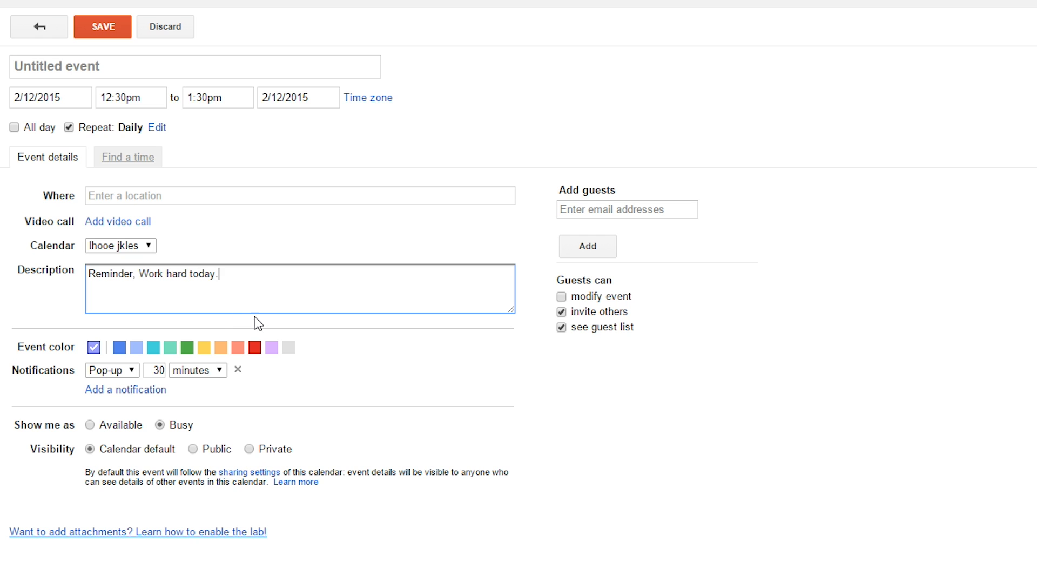
{"action": "mouse_move", "coordinate": [442, 411]}
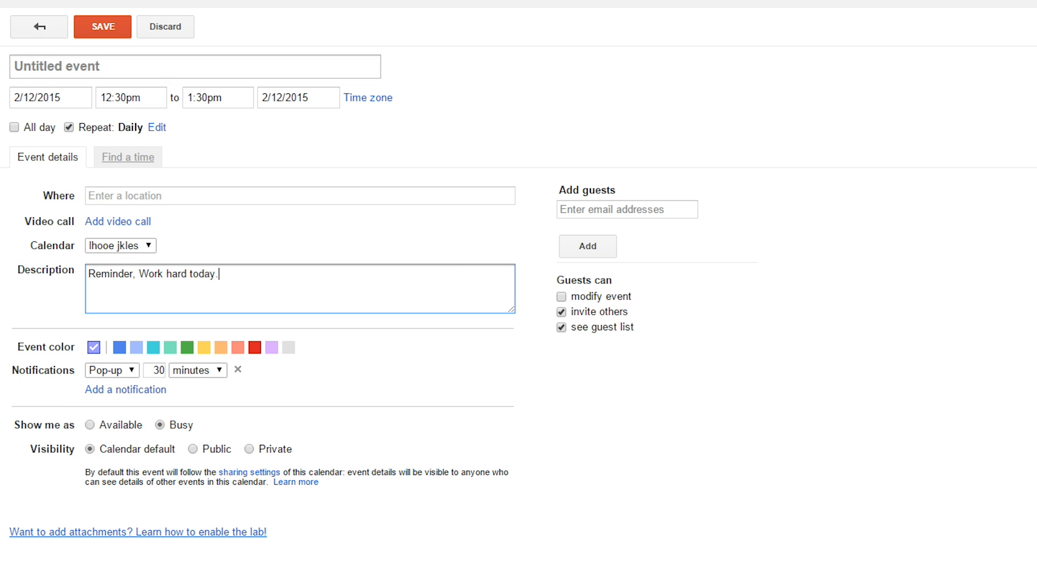
Step: Switch the notification to email and set the event time to 12:05pm–12:06pm
{"action": "left_click", "coordinate": [111, 370]}
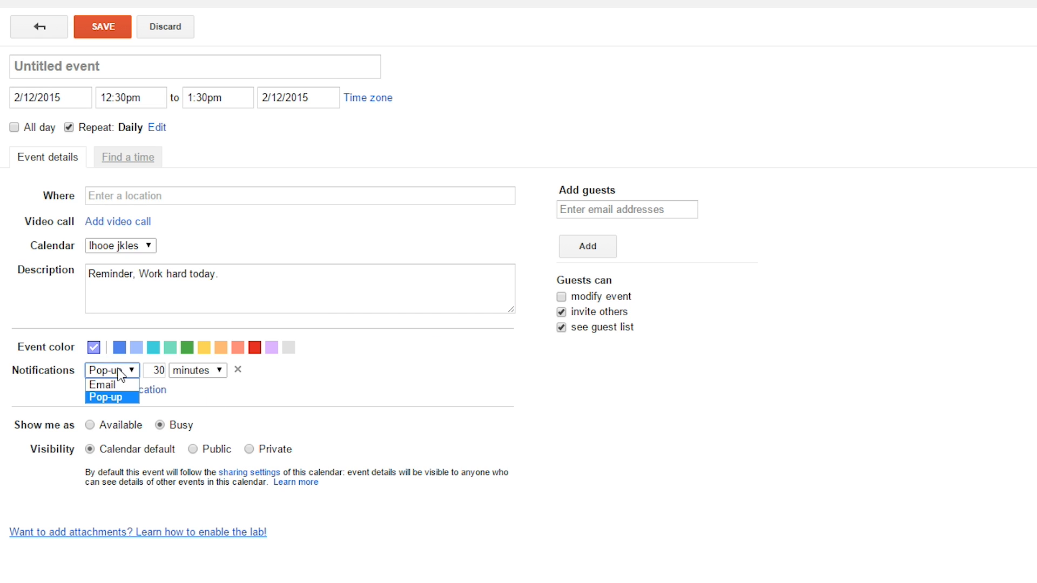
{"action": "left_click", "coordinate": [103, 385]}
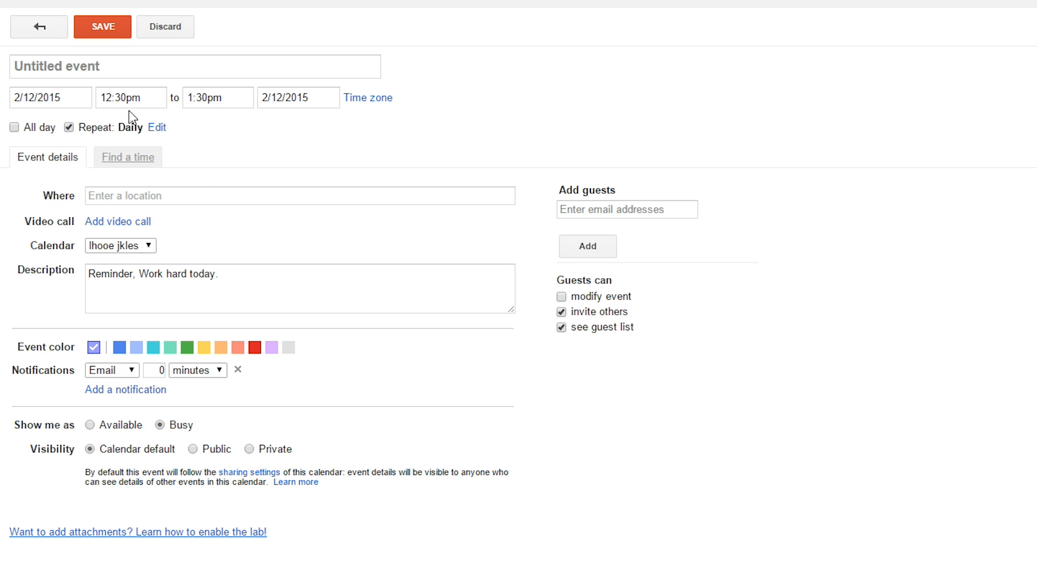
{"action": "left_click", "coordinate": [130, 97]}
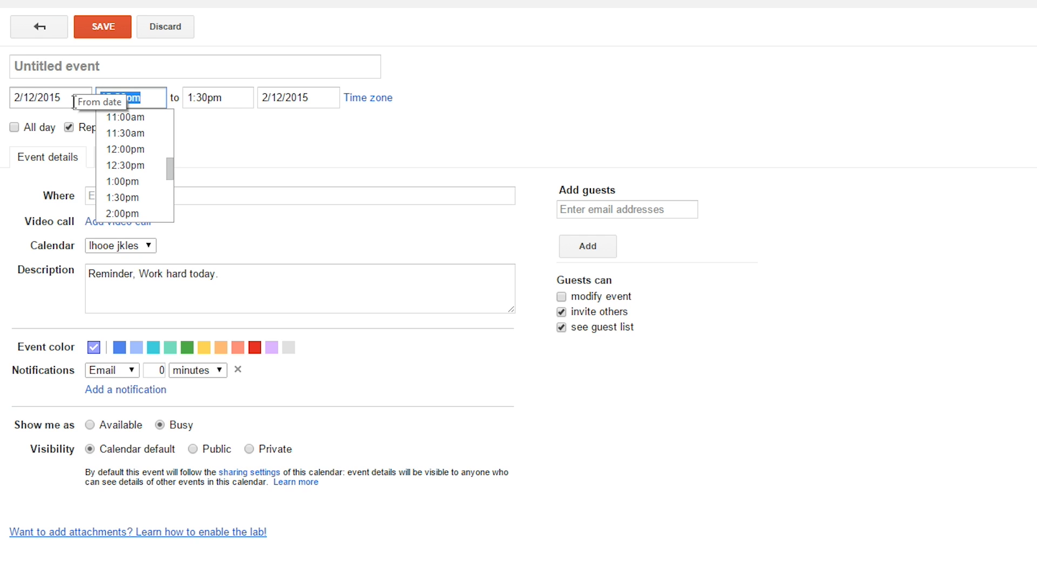
{"action": "type", "text": "1205"}
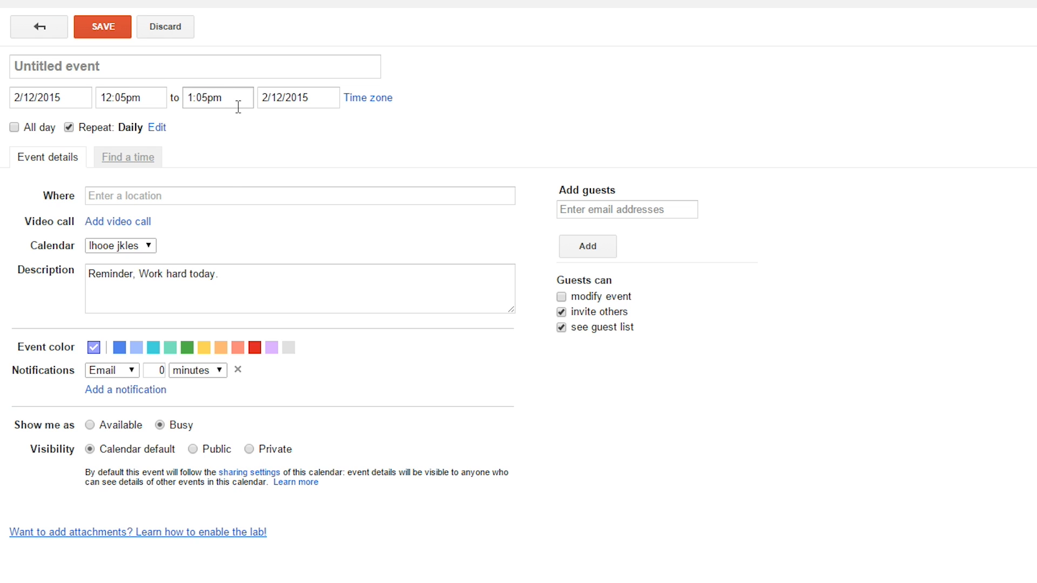
{"action": "type", "text": "1206"}
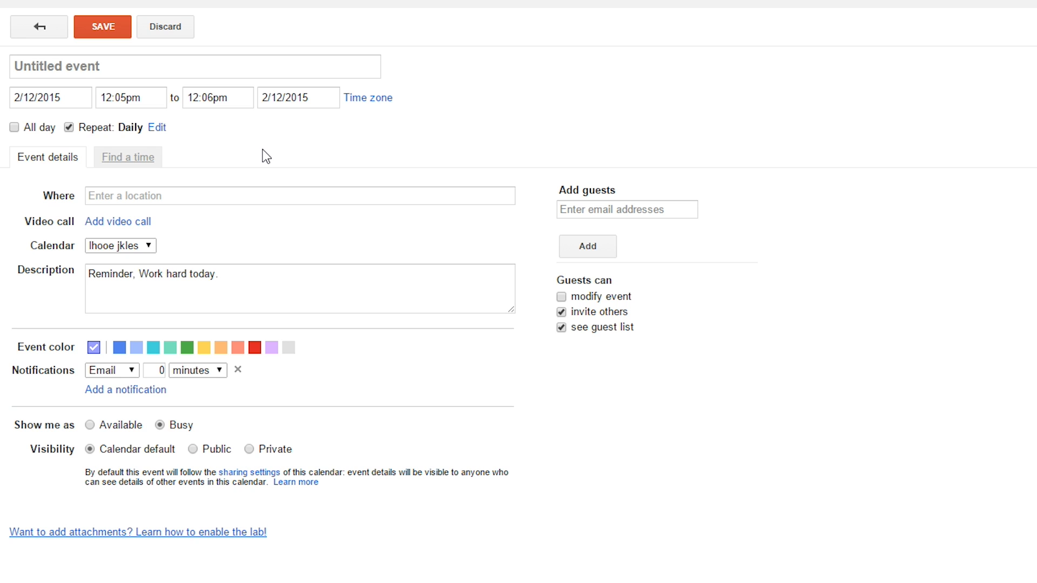
{"action": "mouse_move", "coordinate": [283, 347]}
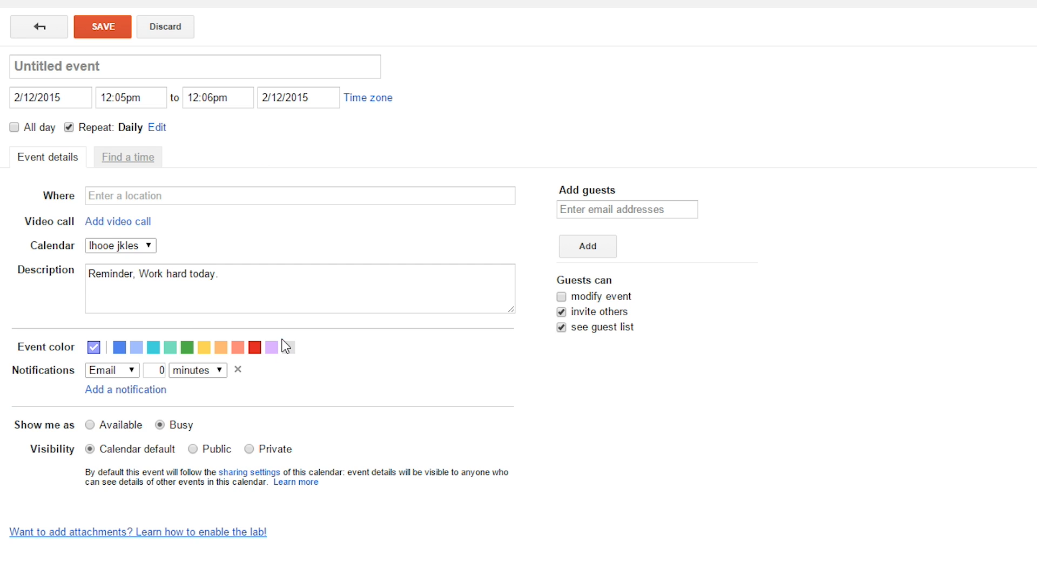
Step: Colour the event light purple and title it 'Morning email'
{"action": "left_click", "coordinate": [271, 346]}
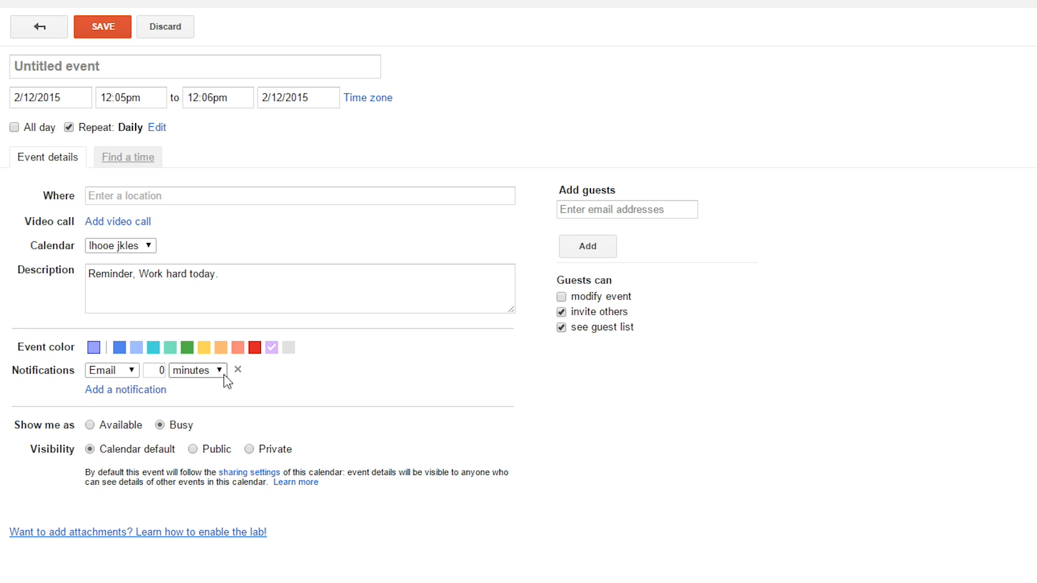
{"action": "triple_click", "coordinate": [152, 273]}
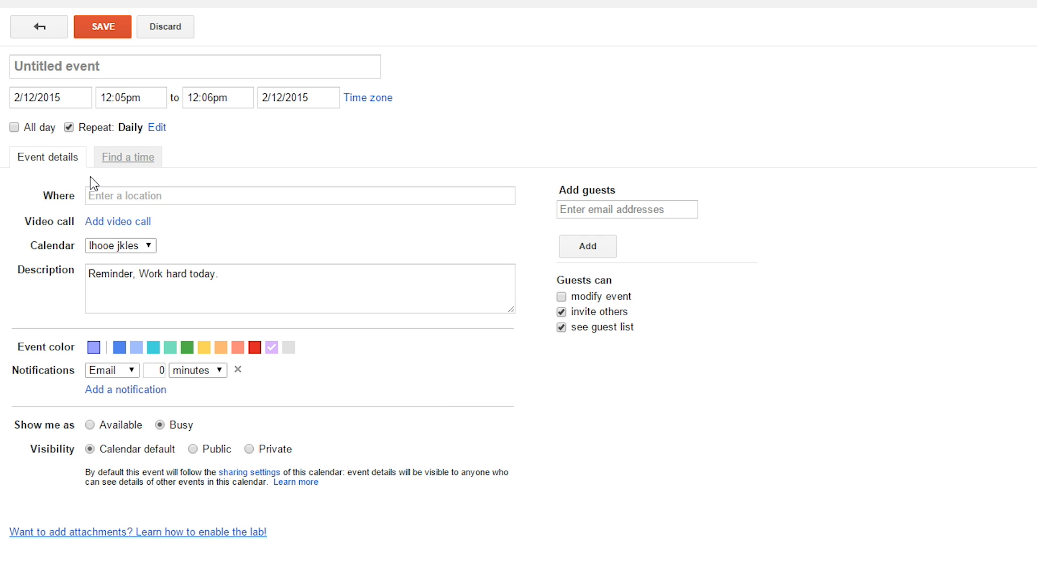
{"action": "left_click", "coordinate": [194, 66]}
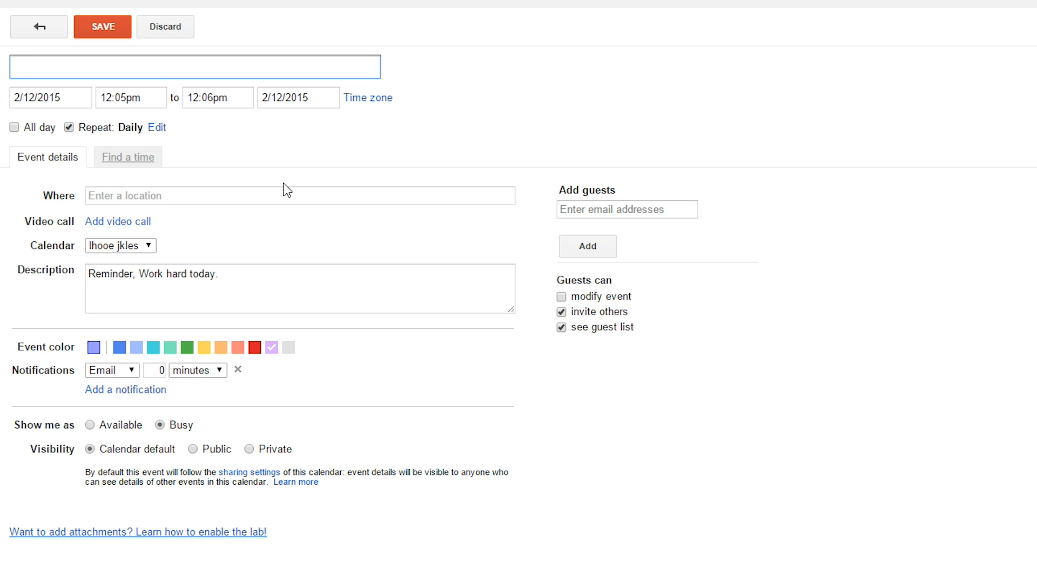
{"action": "type", "text": "Morning email"}
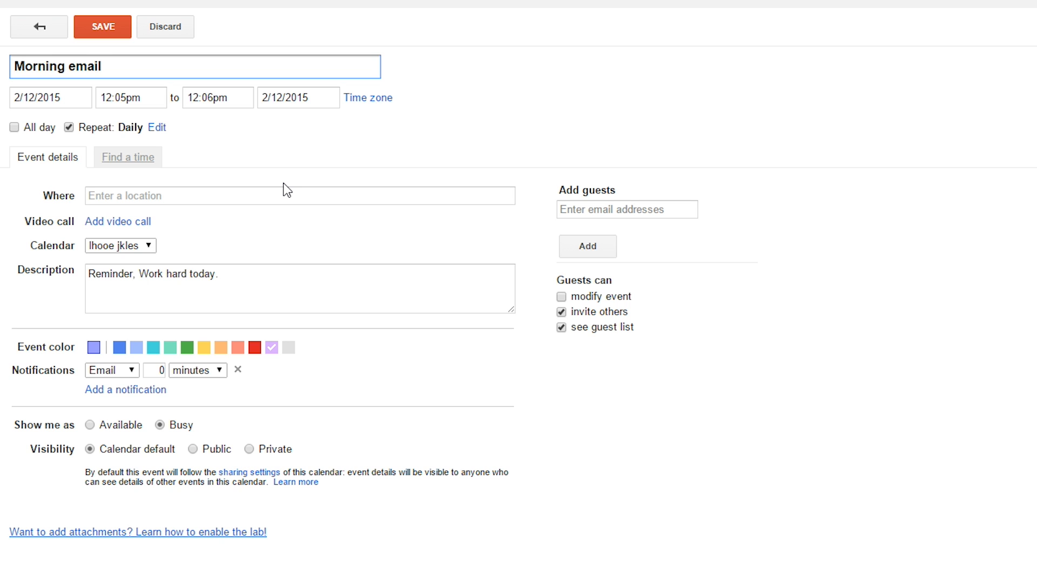
{"action": "mouse_move", "coordinate": [371, 86]}
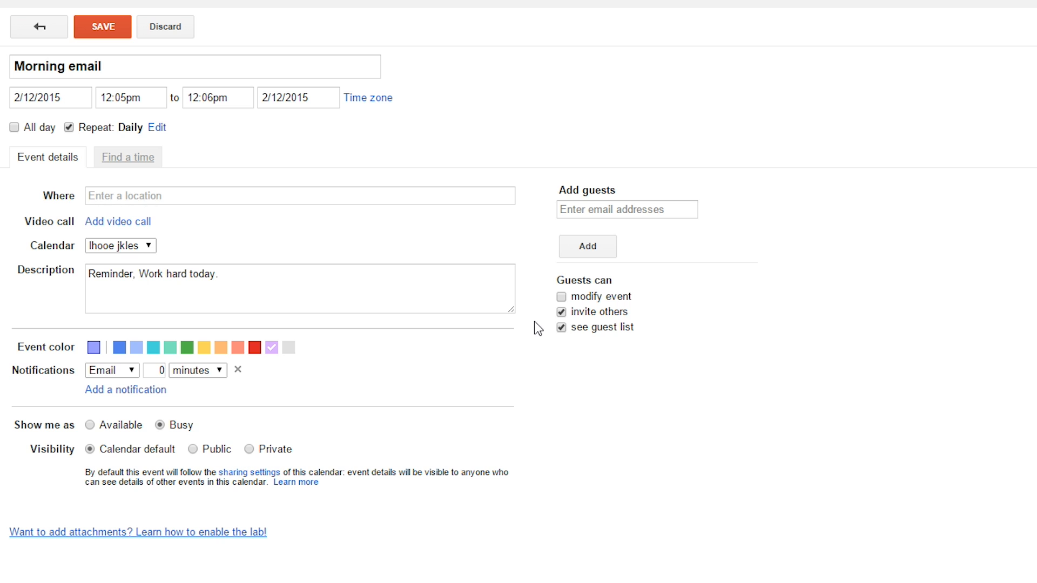
{"action": "left_click", "coordinate": [626, 210]}
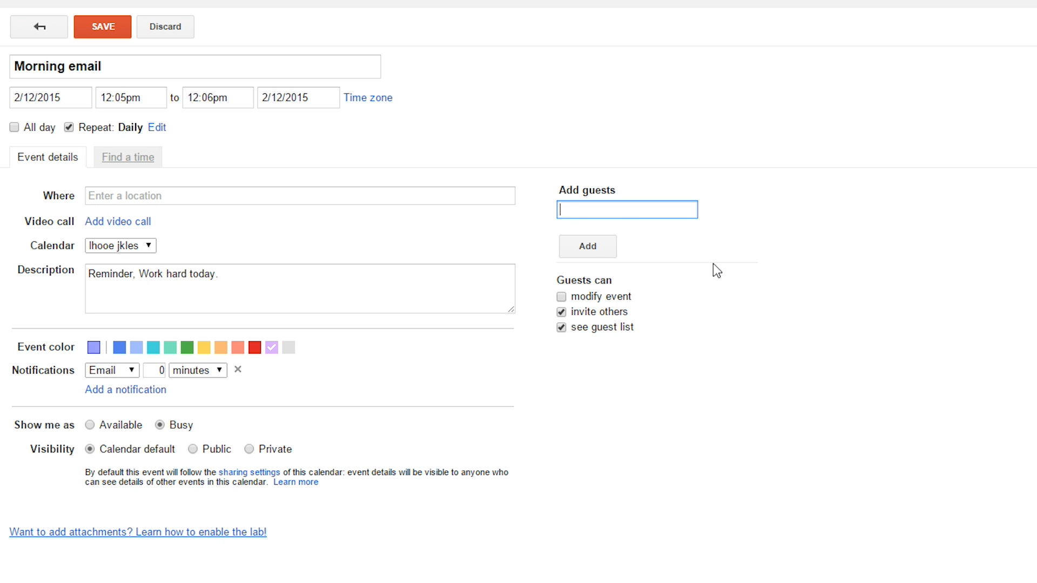
{"action": "type", "text": "bob"}
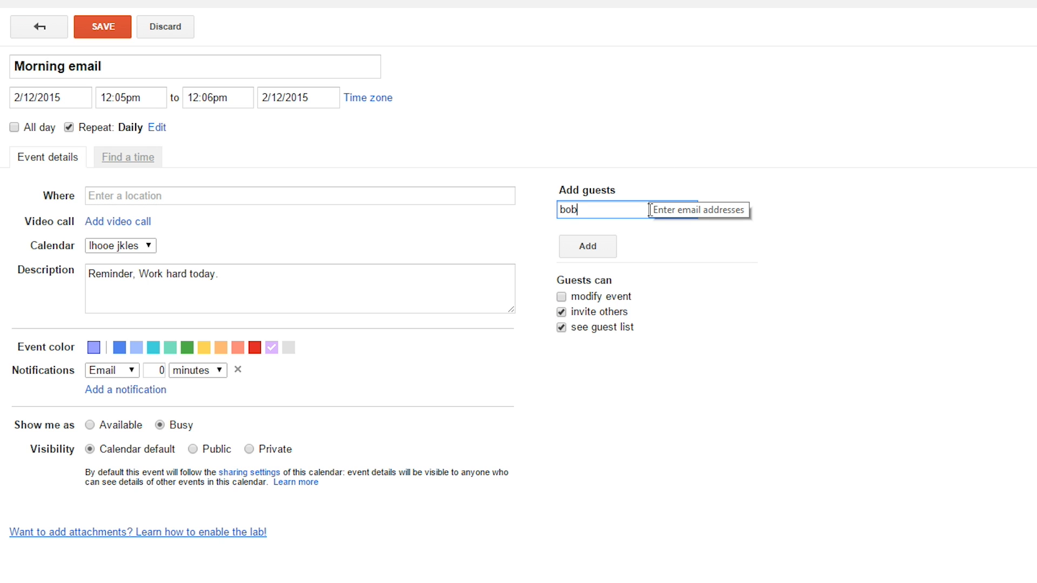
{"action": "type", "text": "@bob"}
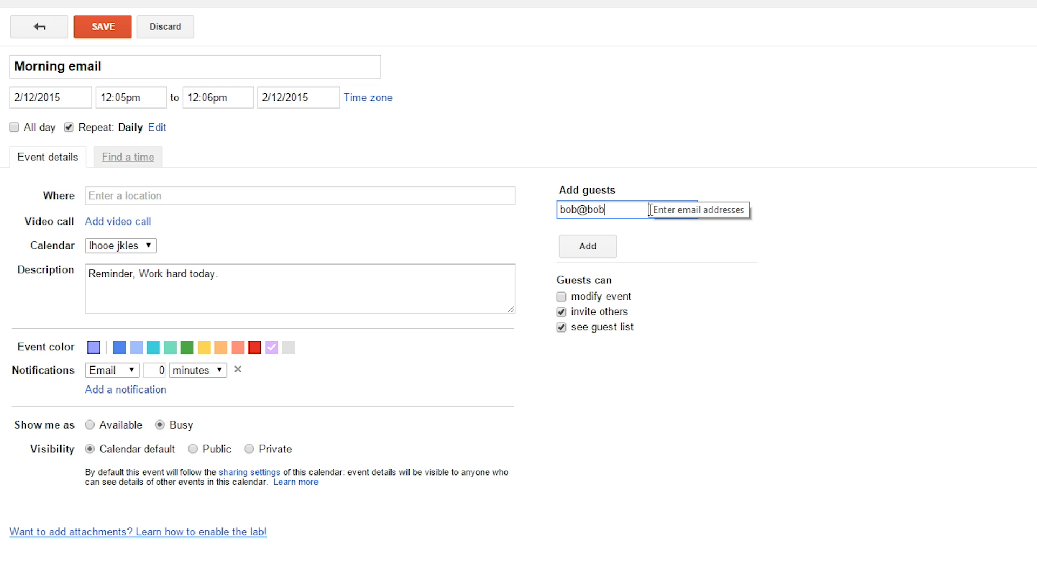
{"action": "type", "text": ".bob"}
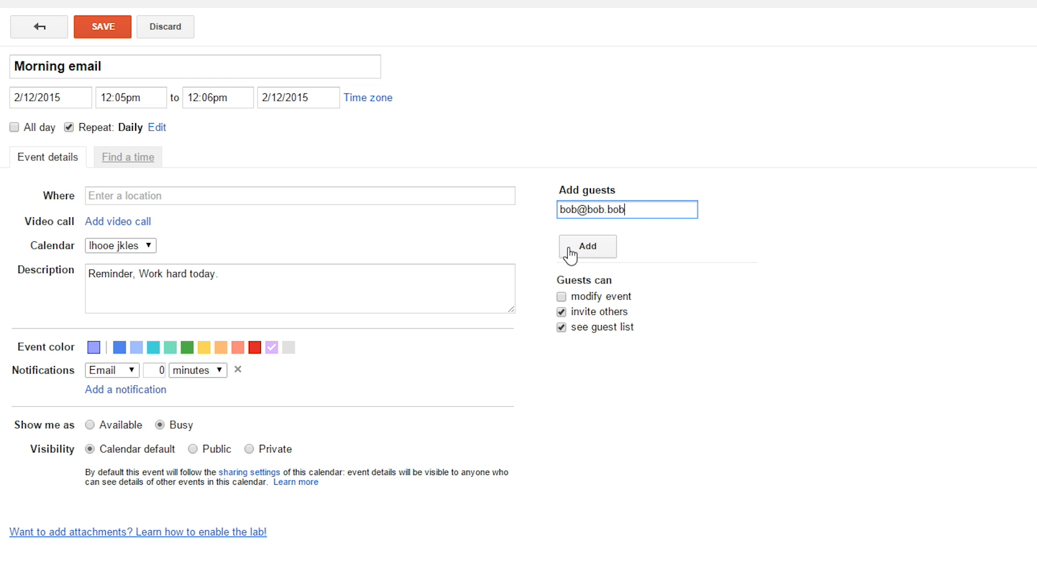
{"action": "left_click", "coordinate": [586, 246]}
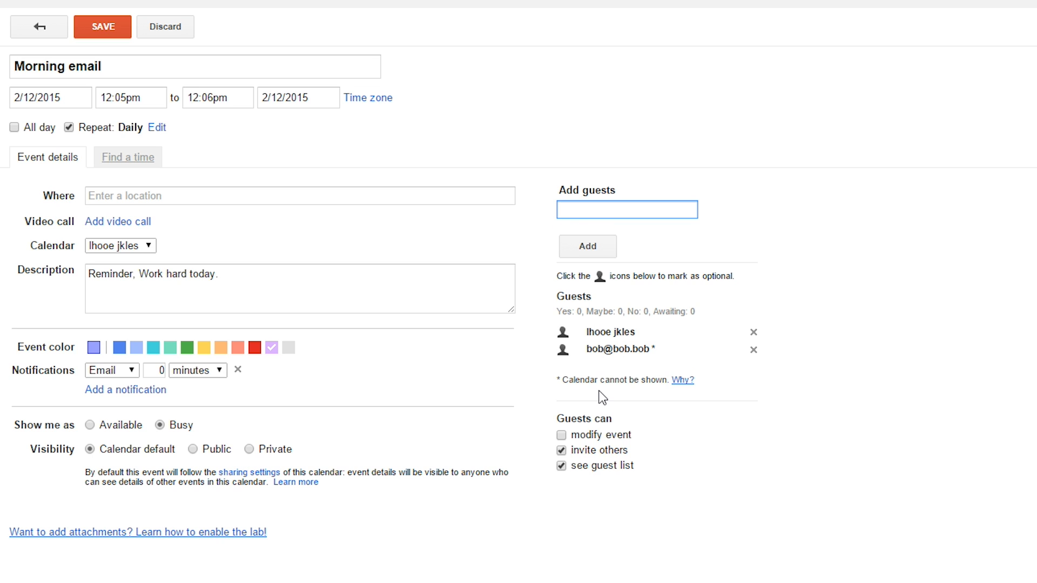
{"action": "left_click", "coordinate": [626, 210]}
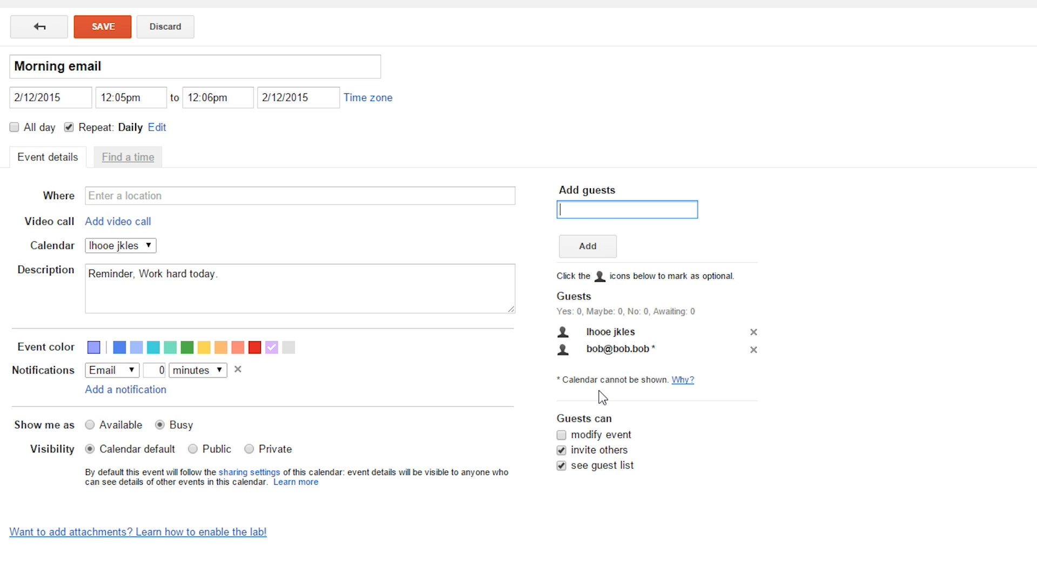
{"action": "mouse_move", "coordinate": [372, 332]}
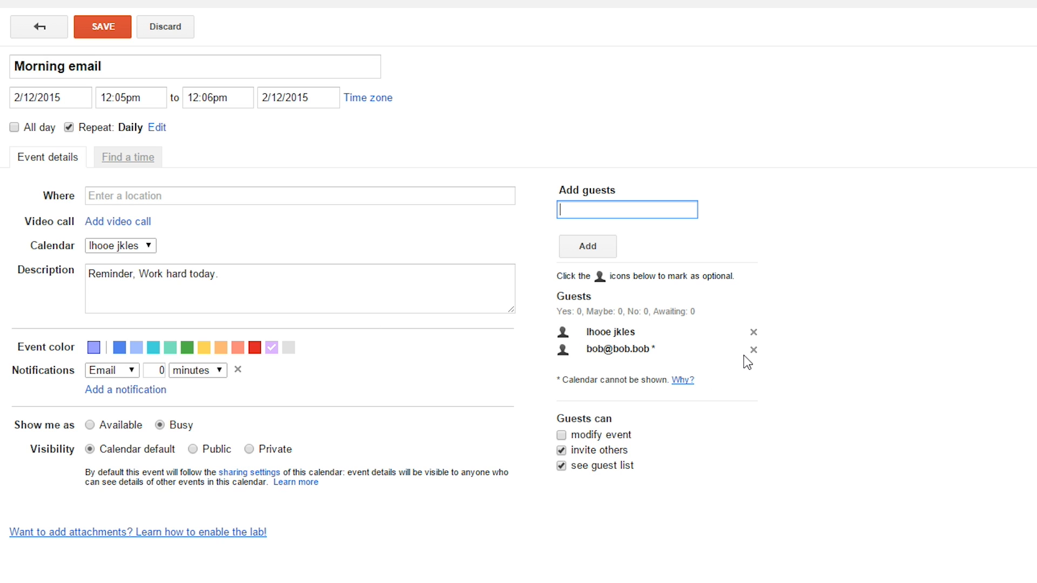
{"action": "mouse_move", "coordinate": [225, 167]}
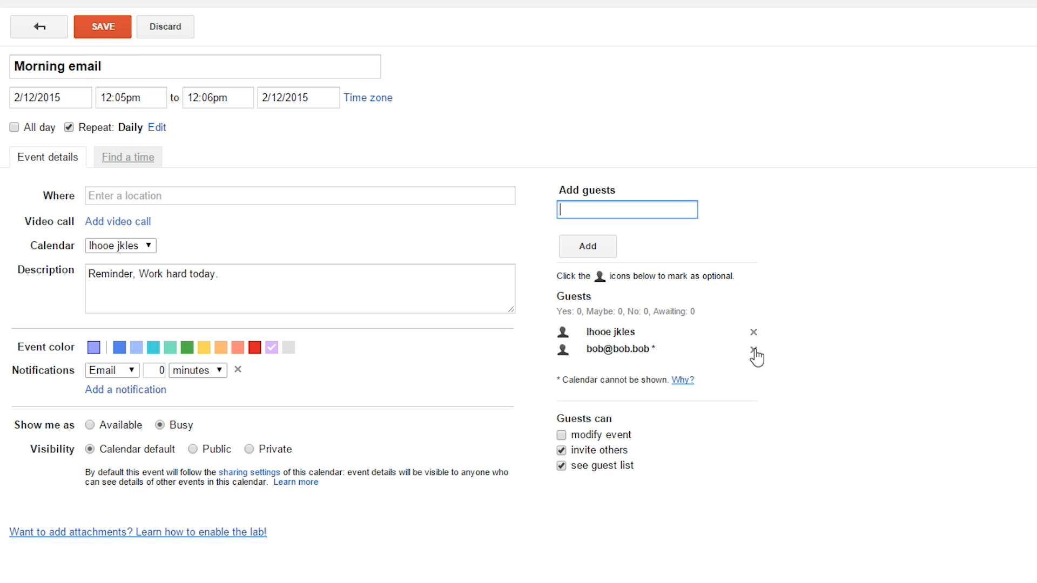
{"action": "left_click", "coordinate": [752, 352]}
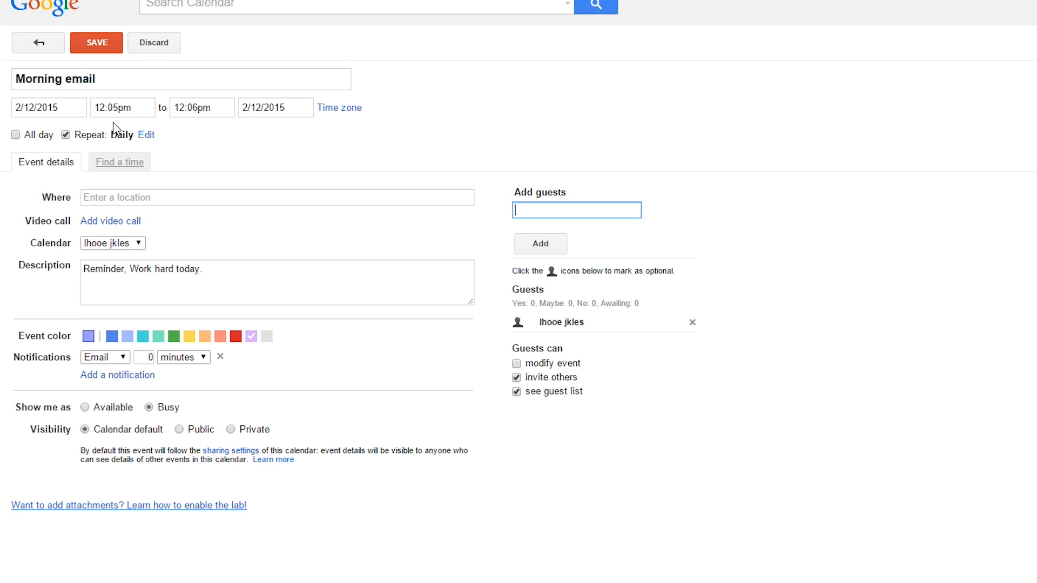
Step: Save the Morning email event and reopen it for editing from the week view
{"action": "left_click", "coordinate": [96, 42]}
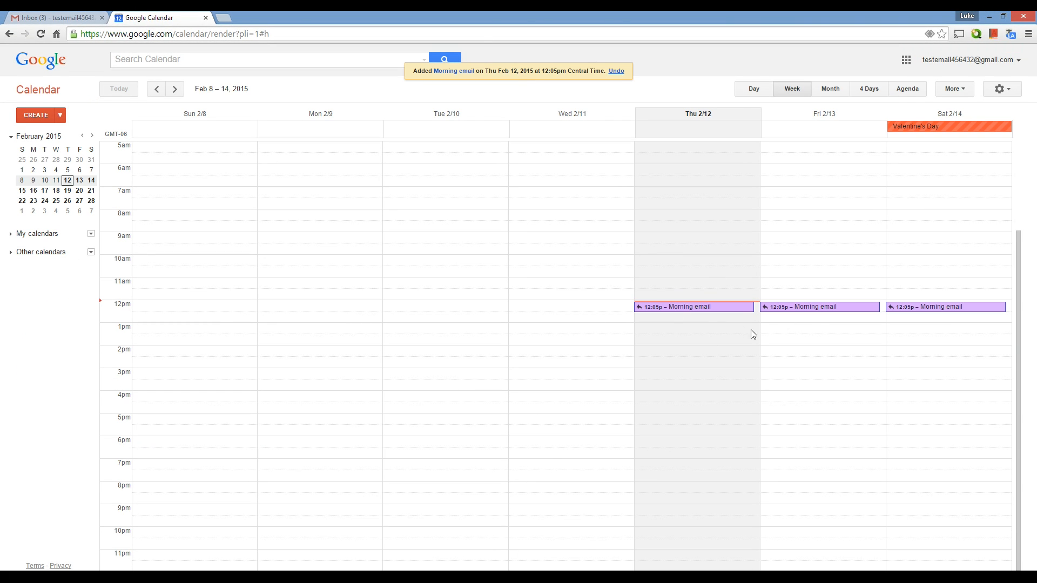
{"action": "mouse_move", "coordinate": [756, 322]}
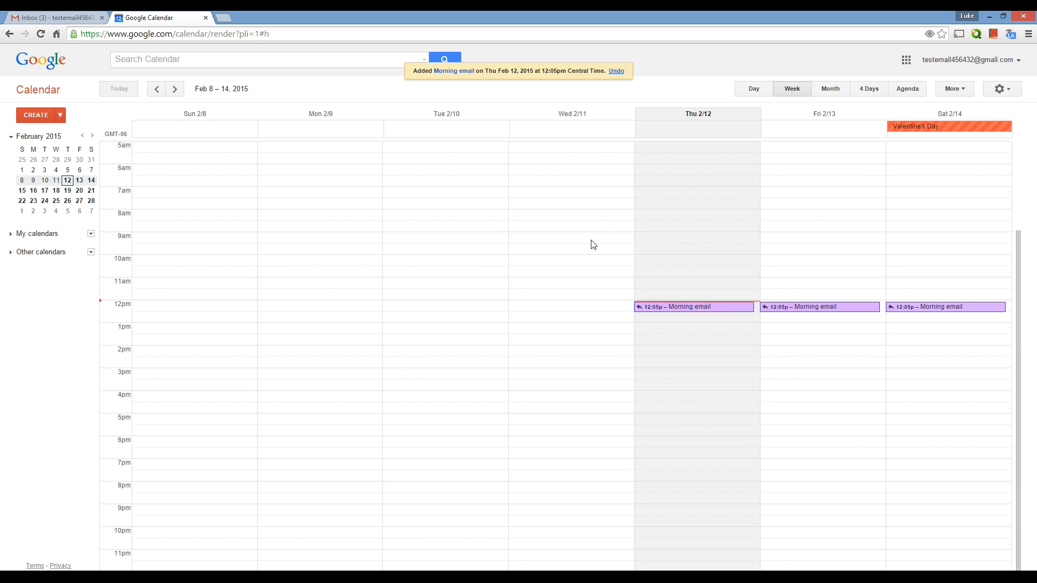
{"action": "left_click", "coordinate": [695, 305]}
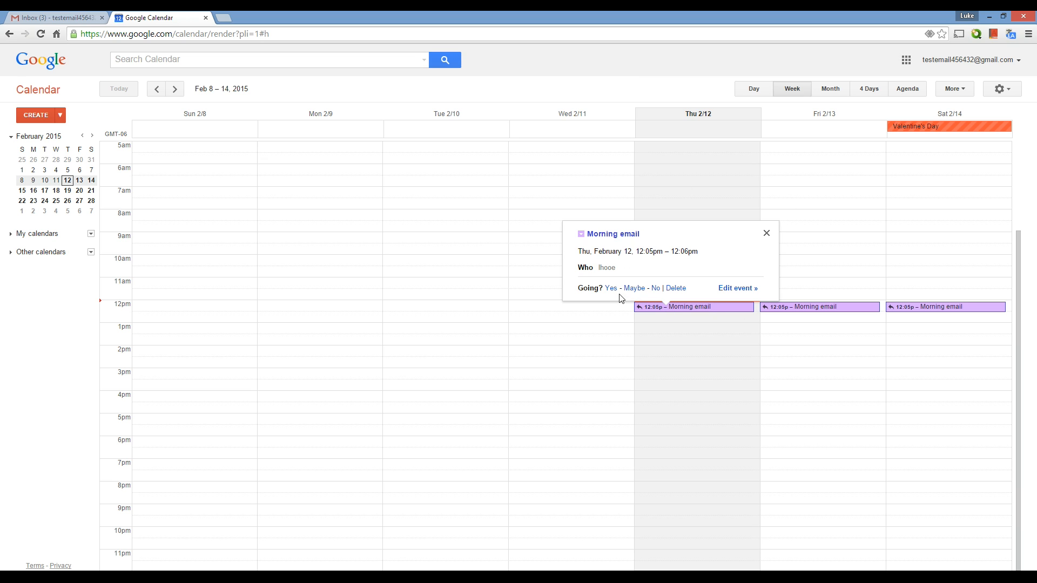
{"action": "left_click", "coordinate": [737, 287]}
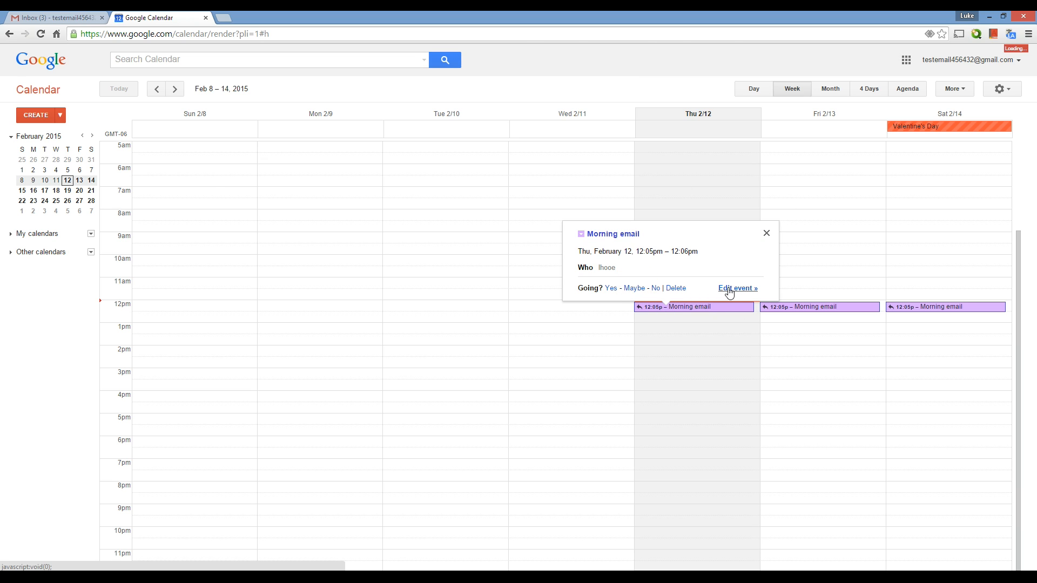
{"action": "left_click", "coordinate": [736, 288]}
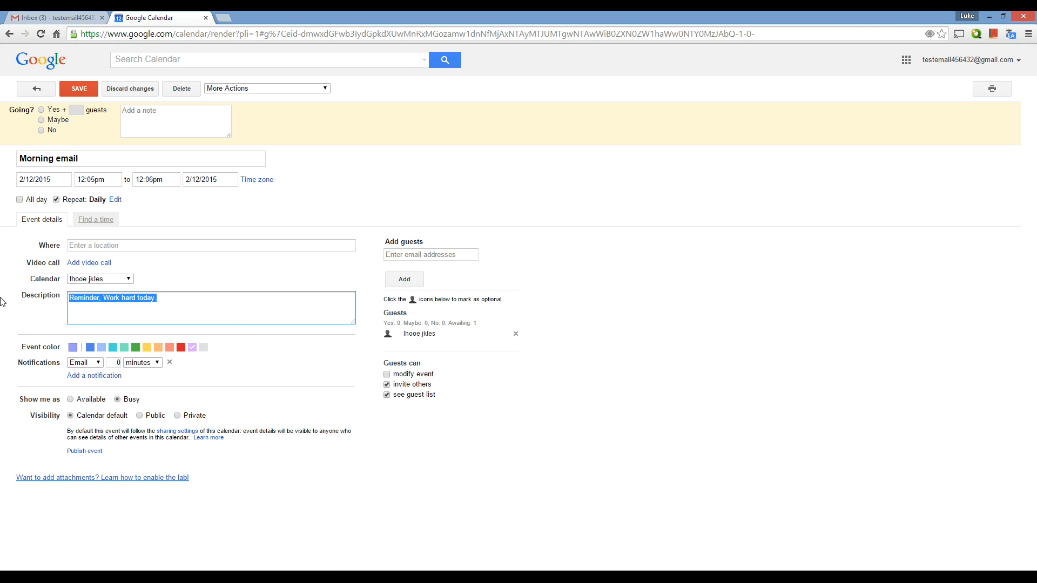
Step: Leave the event editor and discard the unsaved changes
{"action": "left_click", "coordinate": [194, 298]}
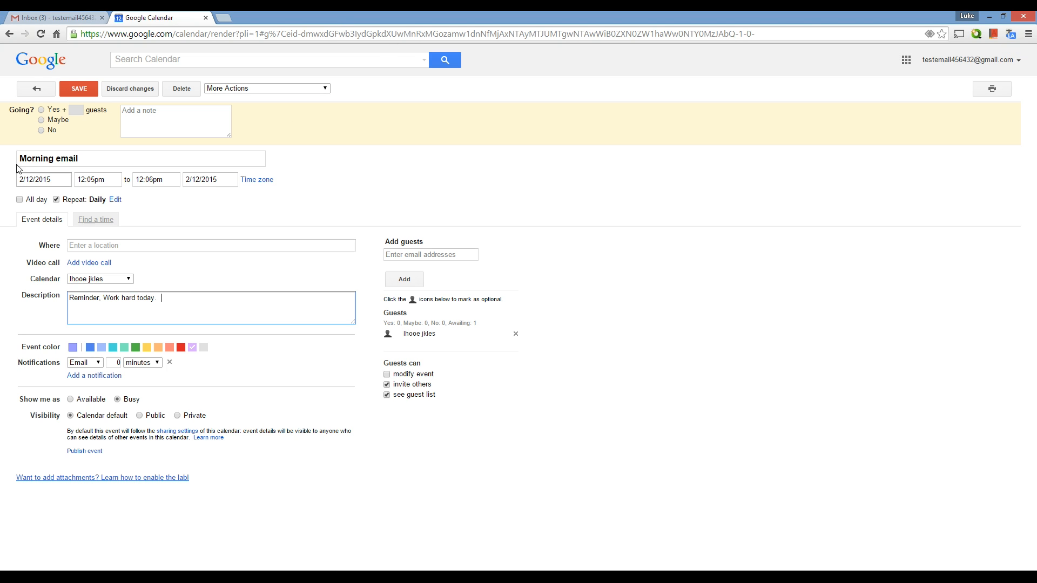
{"action": "left_click", "coordinate": [36, 88]}
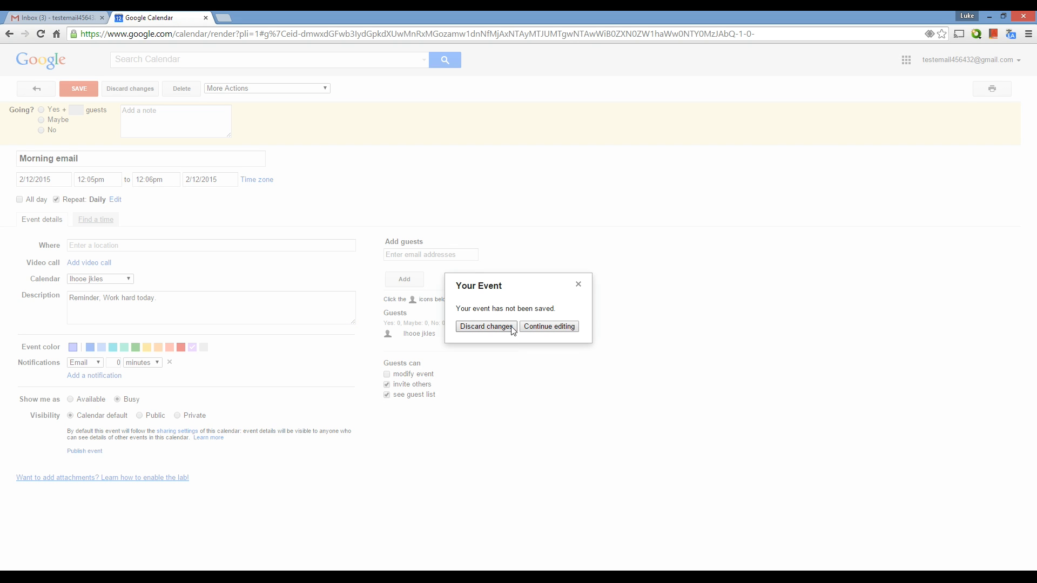
{"action": "left_click", "coordinate": [485, 326]}
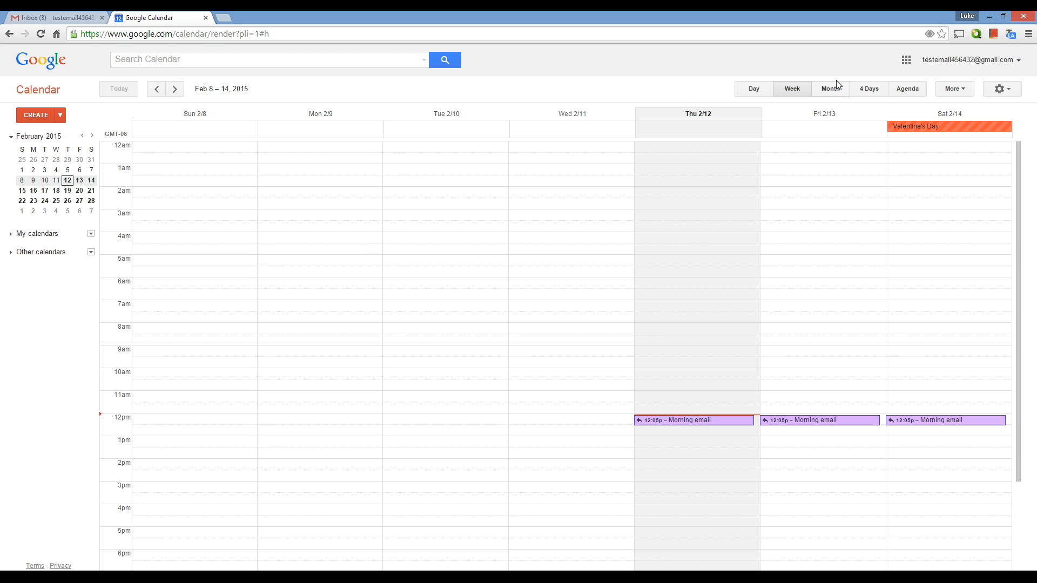
Step: Show February 2015 in Month view, with Morning email repeating at 12:05p from the 12th
{"action": "left_click", "coordinate": [829, 89]}
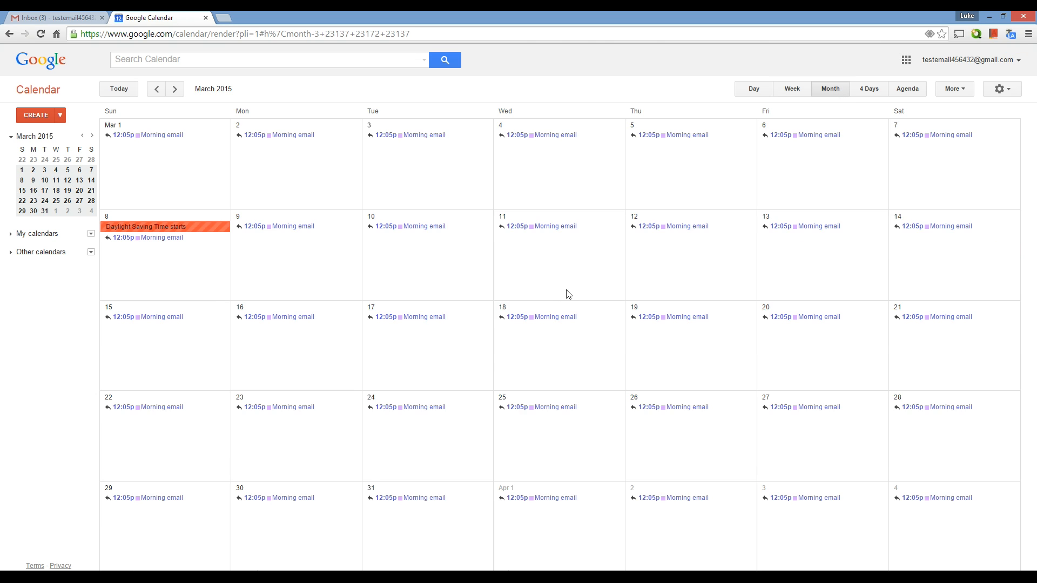
{"action": "mouse_move", "coordinate": [463, 328]}
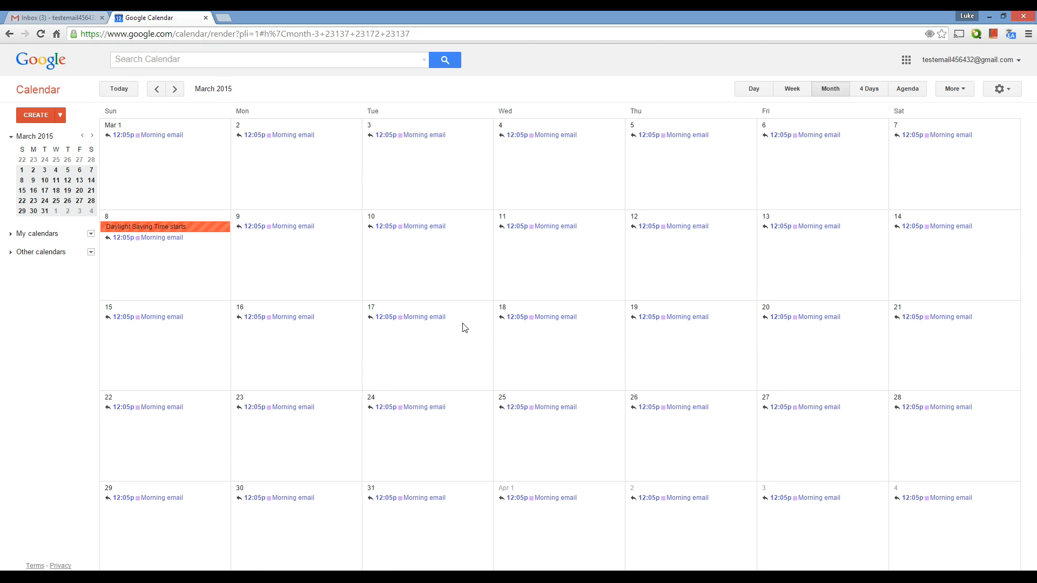
{"action": "left_click", "coordinate": [155, 88]}
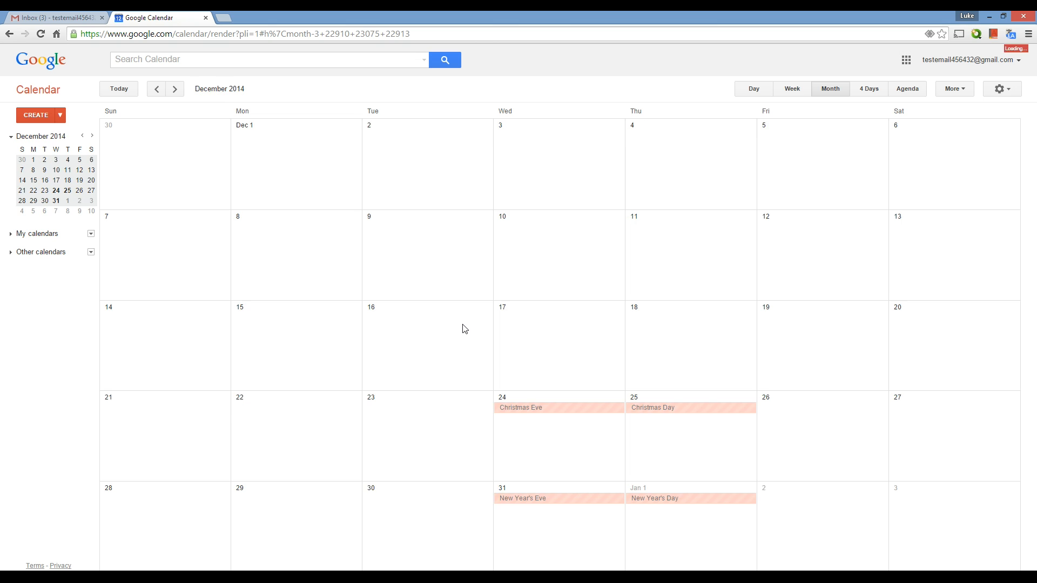
{"action": "left_click", "coordinate": [175, 89]}
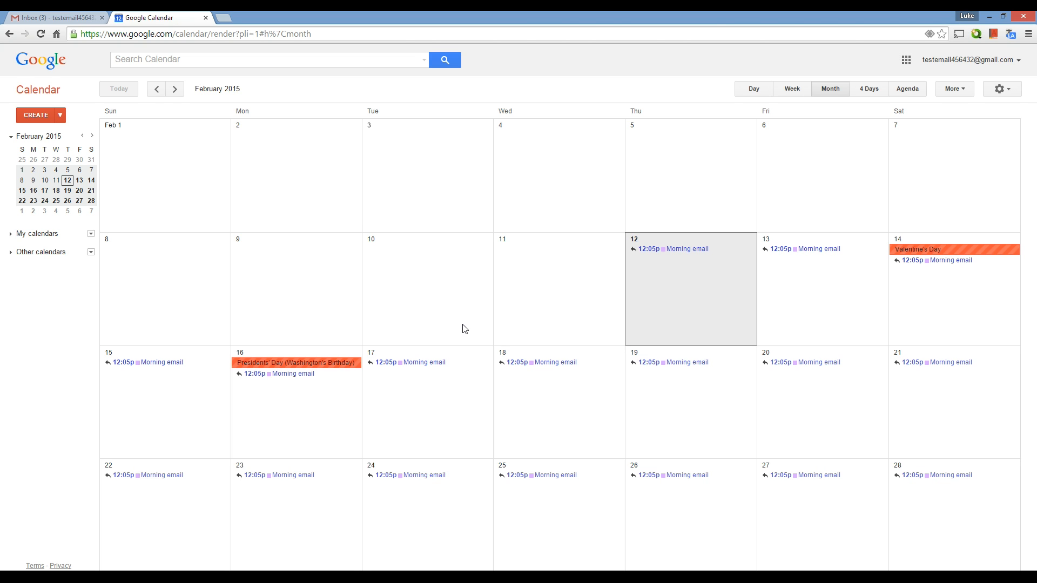
{"action": "mouse_move", "coordinate": [394, 188]}
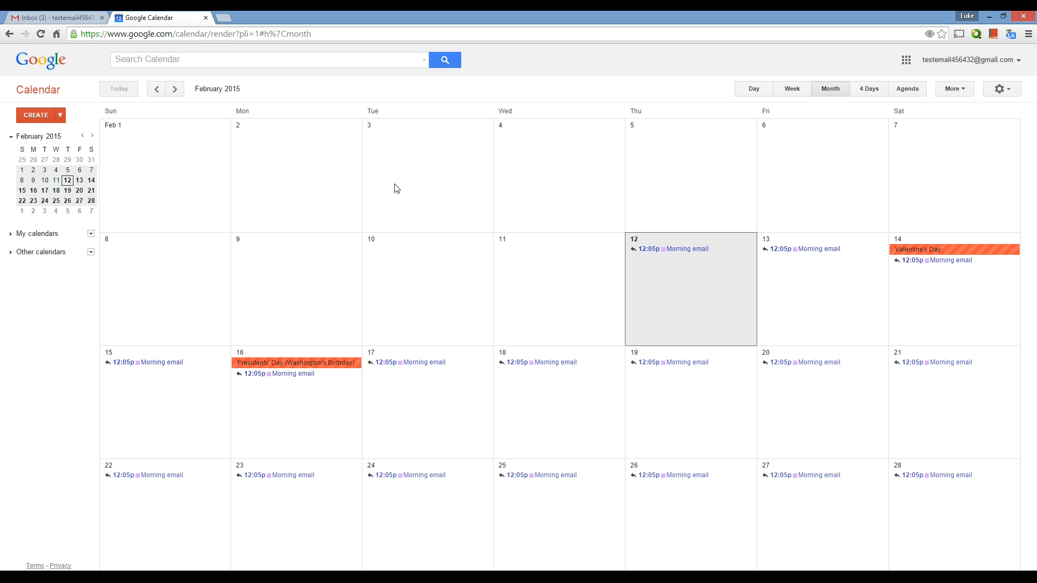
{"action": "mouse_move", "coordinate": [335, 167]}
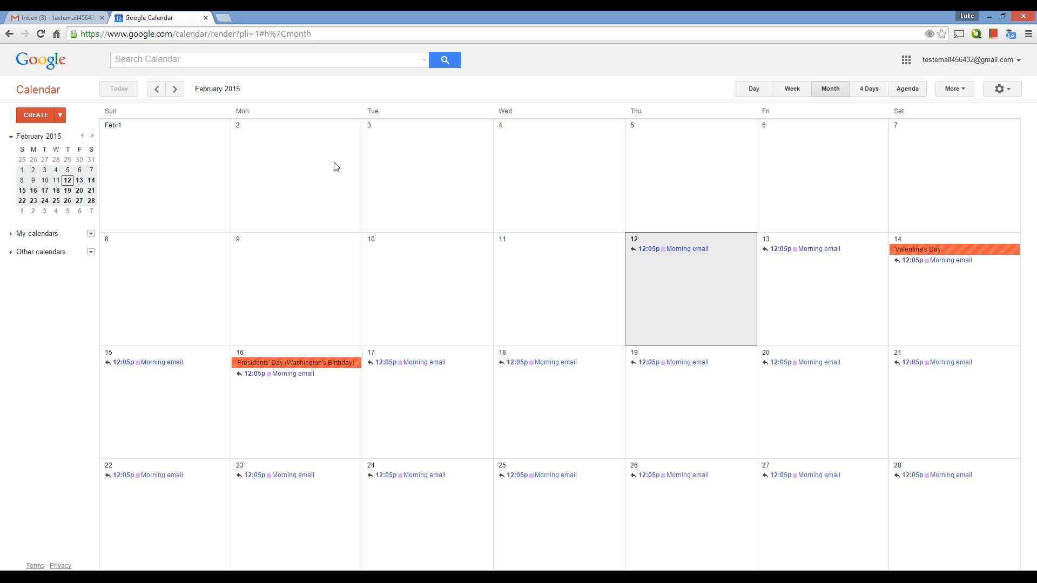
Step: Show the Gmail inbox holding the Morning email calendar notification
{"action": "left_click", "coordinate": [53, 17]}
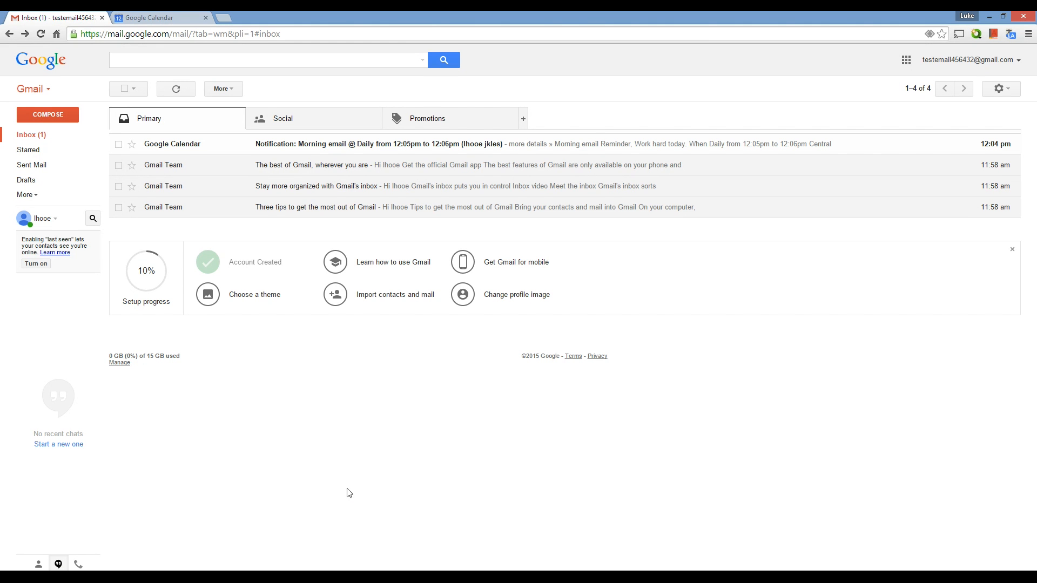
{"action": "mouse_move", "coordinate": [582, 77]}
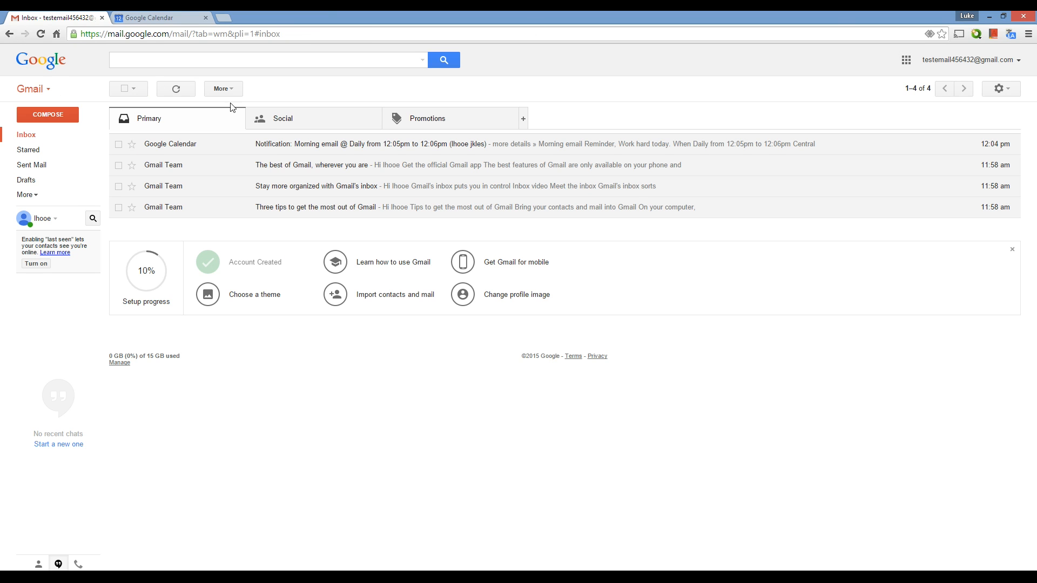
{"action": "mouse_move", "coordinate": [159, 151]}
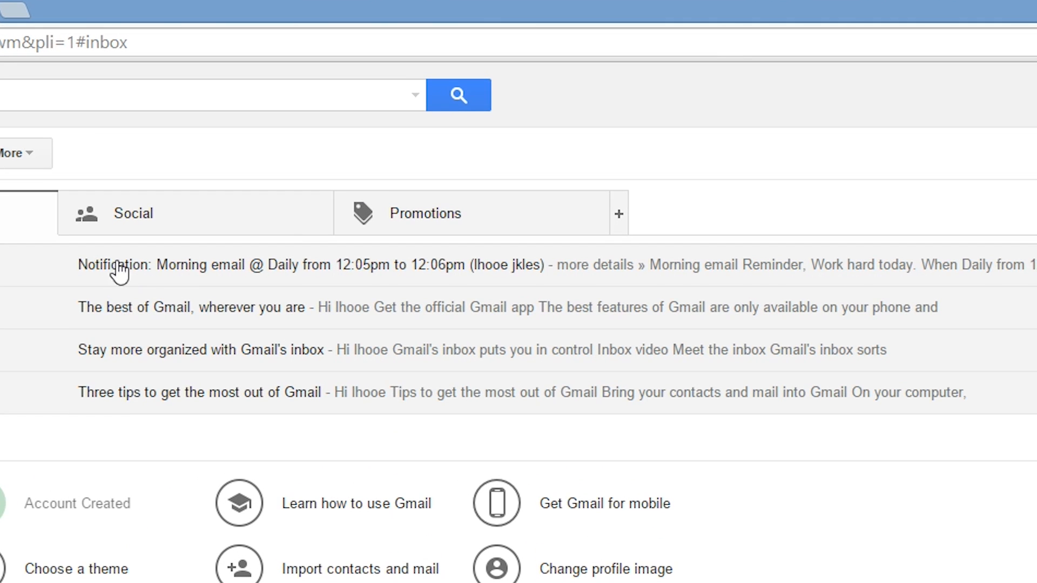
{"action": "mouse_move", "coordinate": [181, 276]}
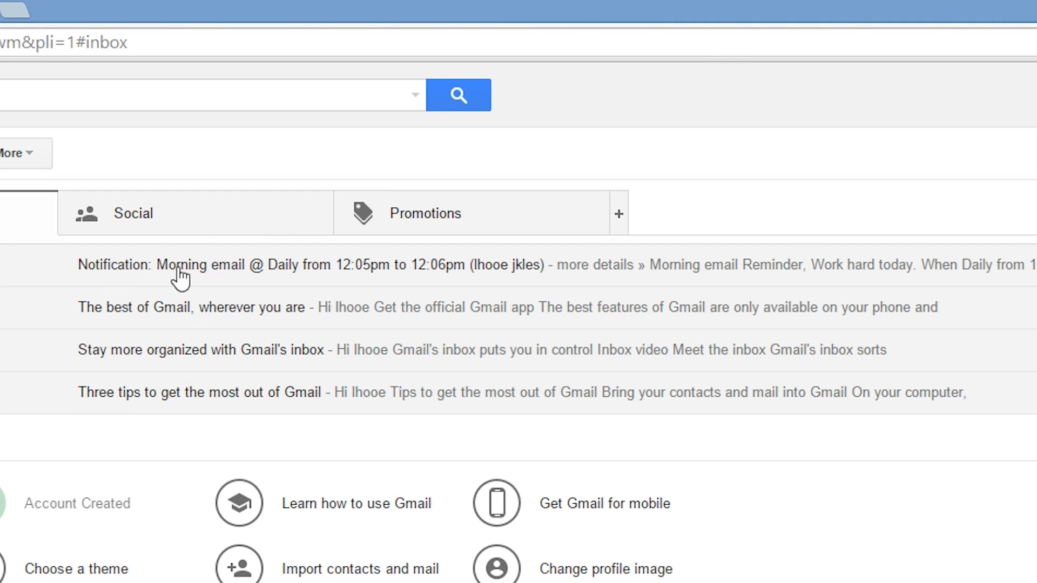
{"action": "mouse_move", "coordinate": [237, 277]}
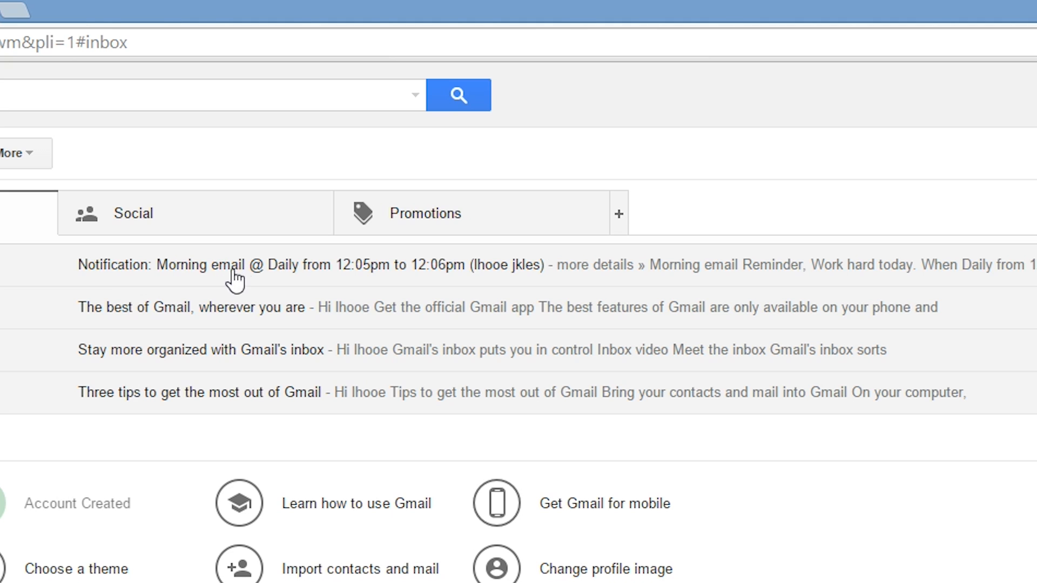
{"action": "mouse_move", "coordinate": [231, 284]}
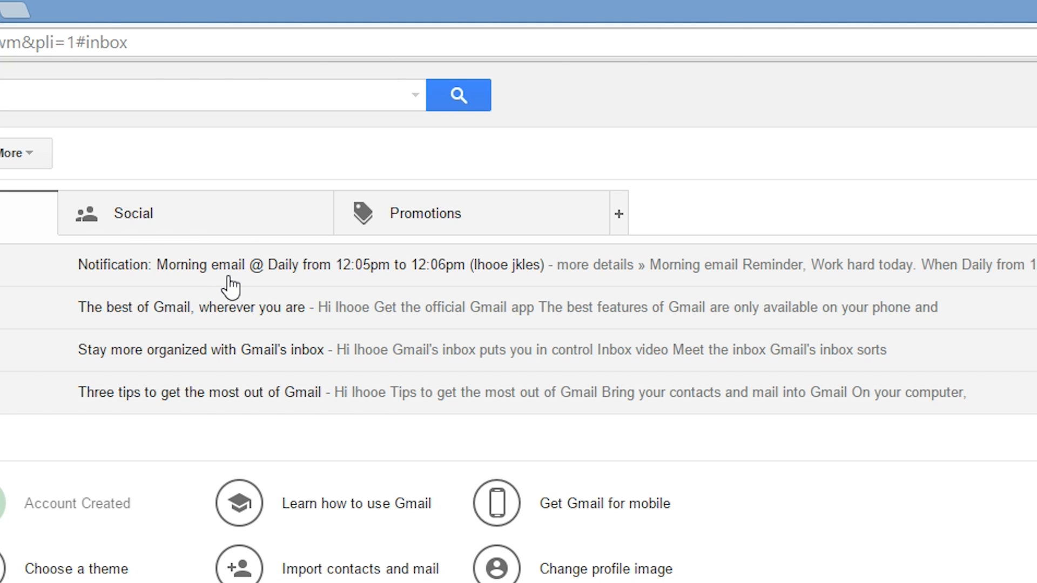
{"action": "mouse_move", "coordinate": [314, 273]}
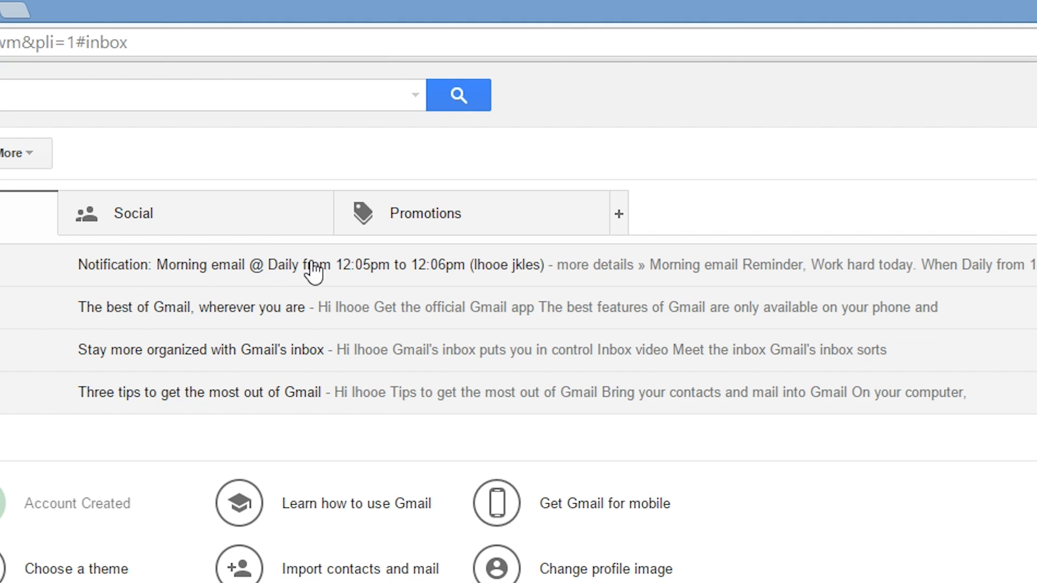
{"action": "mouse_move", "coordinate": [458, 277]}
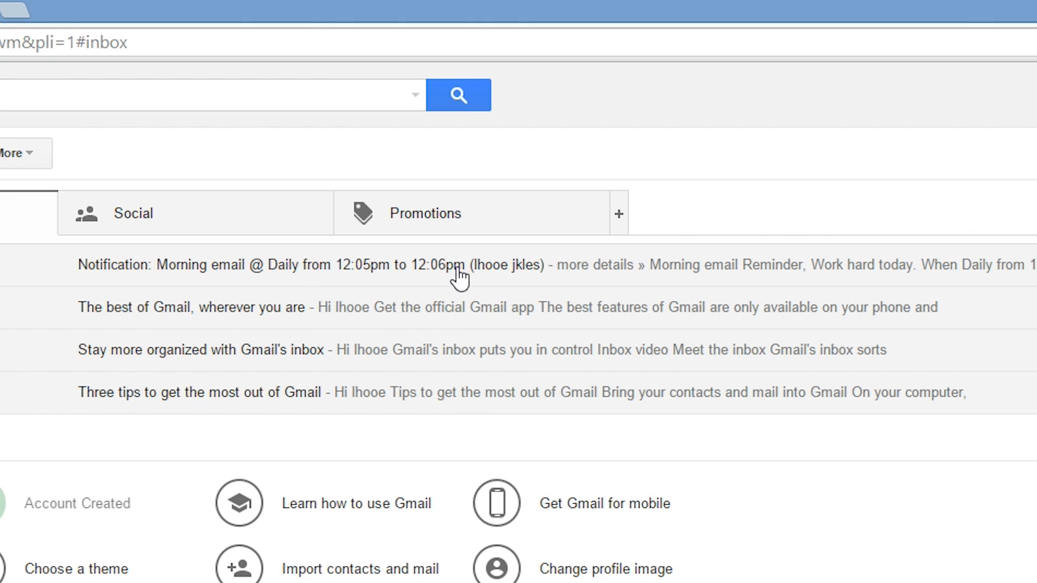
{"action": "mouse_move", "coordinate": [512, 275]}
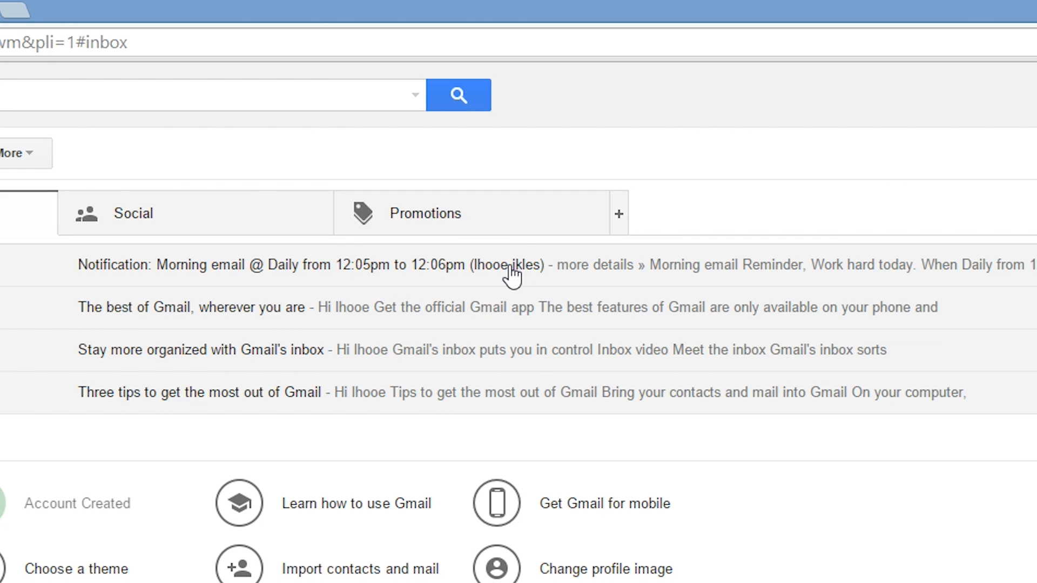
{"action": "mouse_move", "coordinate": [512, 274]}
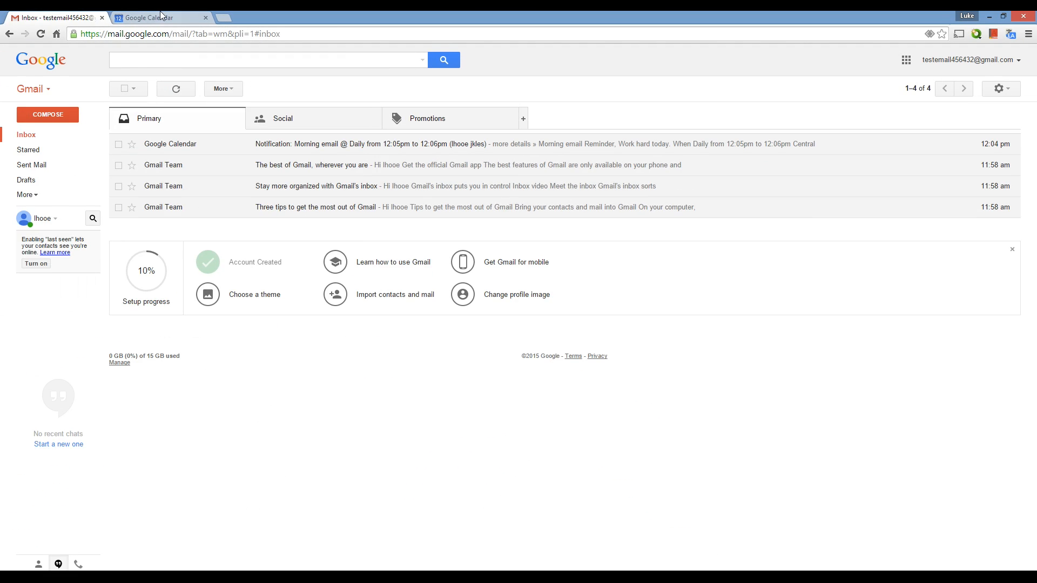
Step: Bring up the empty Create New Calendar form from the My calendars menu
{"action": "left_click", "coordinate": [159, 17]}
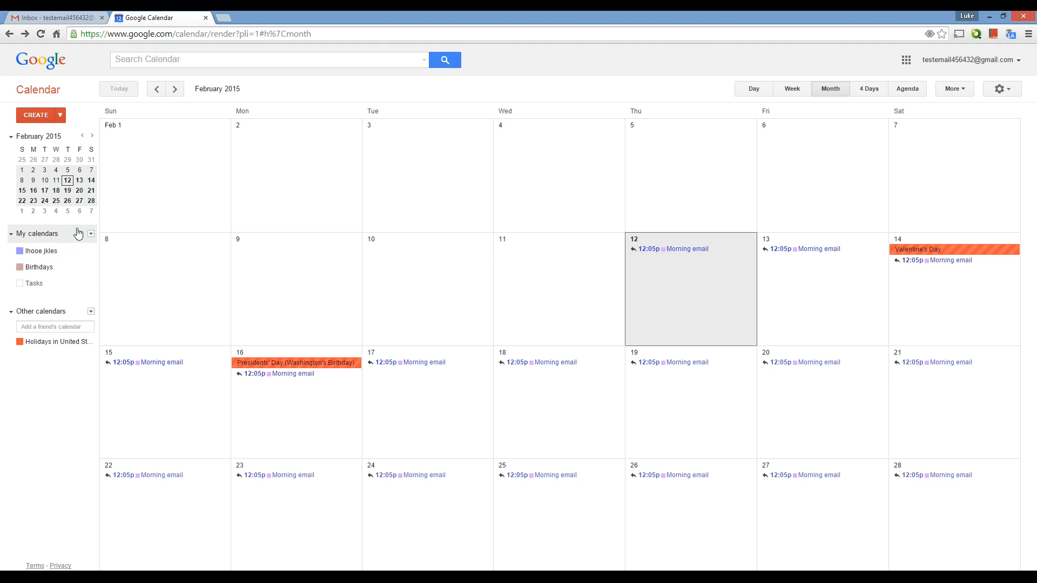
{"action": "left_click", "coordinate": [91, 233]}
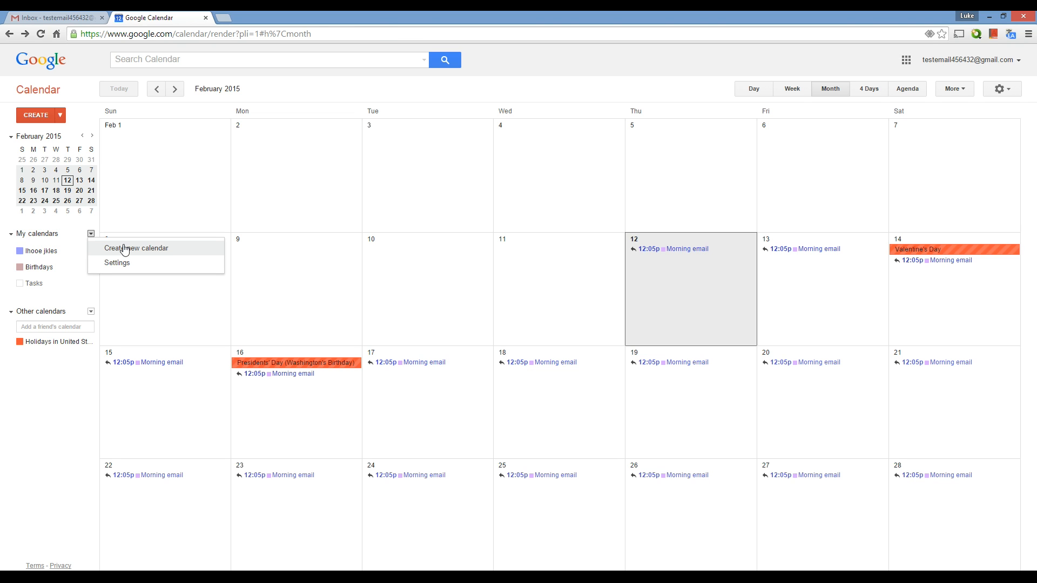
{"action": "left_click", "coordinate": [136, 247]}
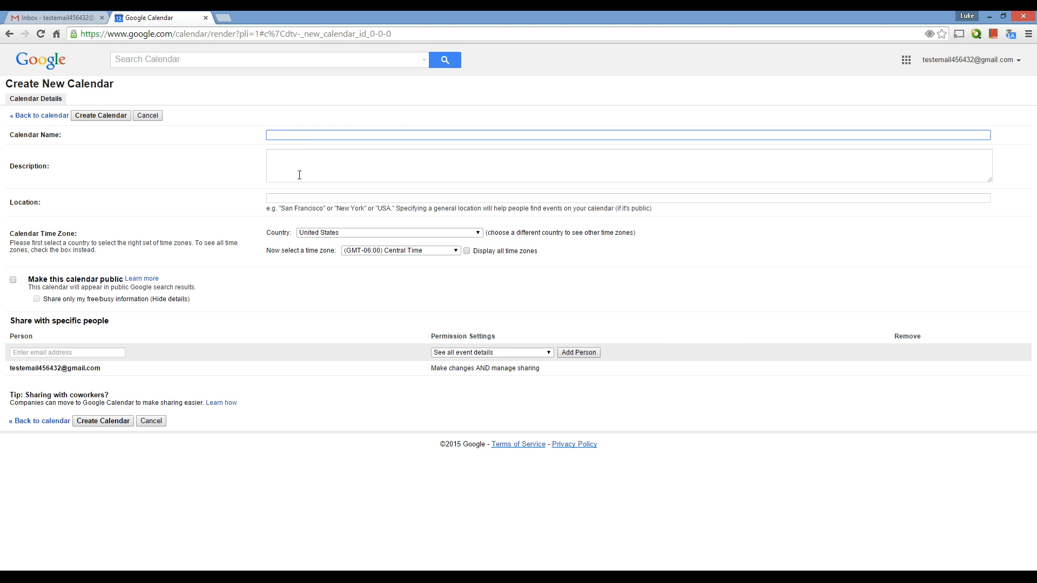
{"action": "left_click", "coordinate": [628, 198]}
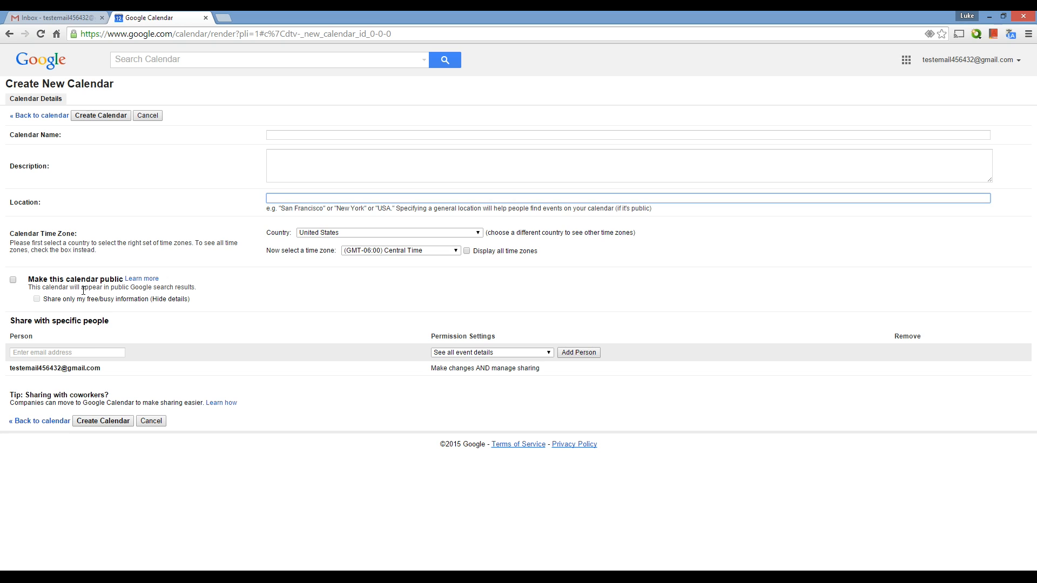
{"action": "left_click", "coordinate": [67, 352]}
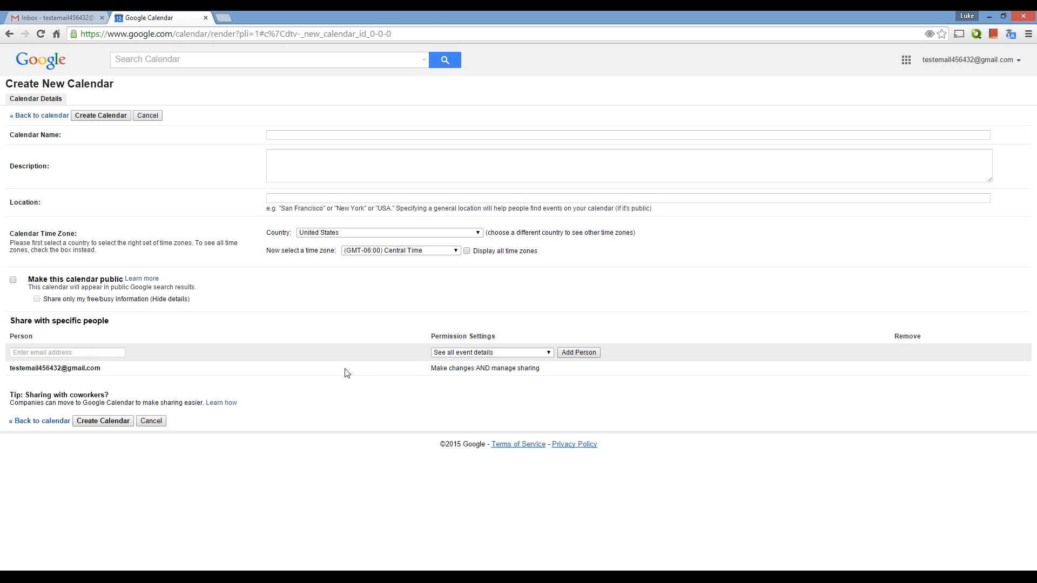
Step: Read the Morning email thread with its second 12:05 PM reminder, then return to the inbox
{"action": "left_click", "coordinate": [53, 19]}
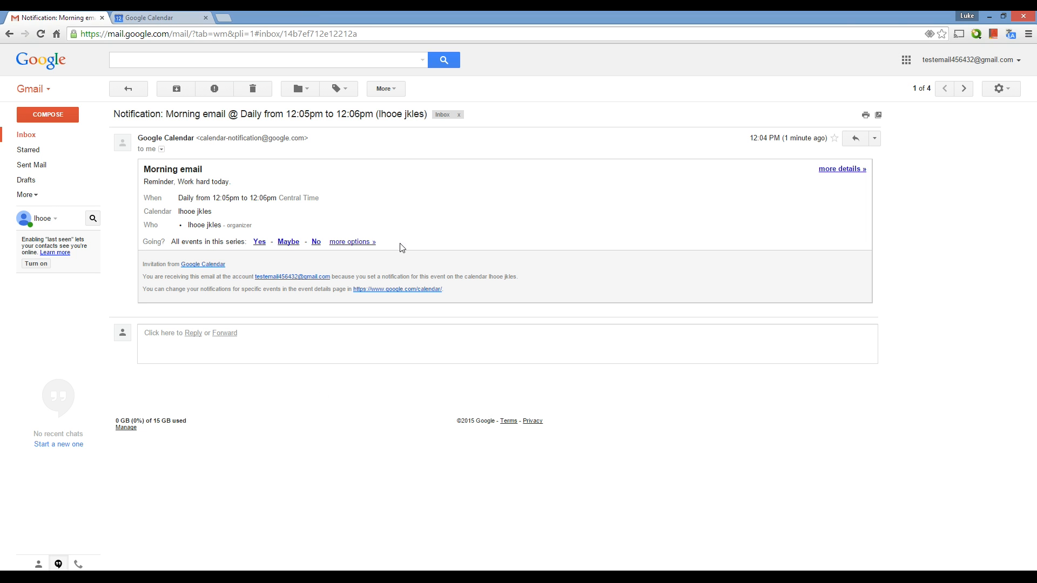
{"action": "mouse_move", "coordinate": [170, 275]}
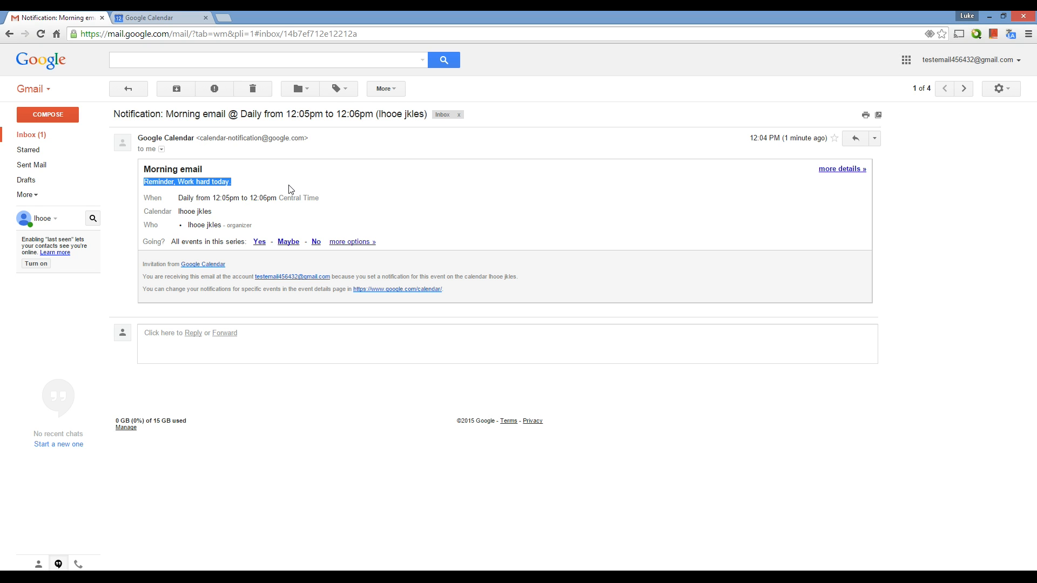
{"action": "mouse_move", "coordinate": [298, 305]}
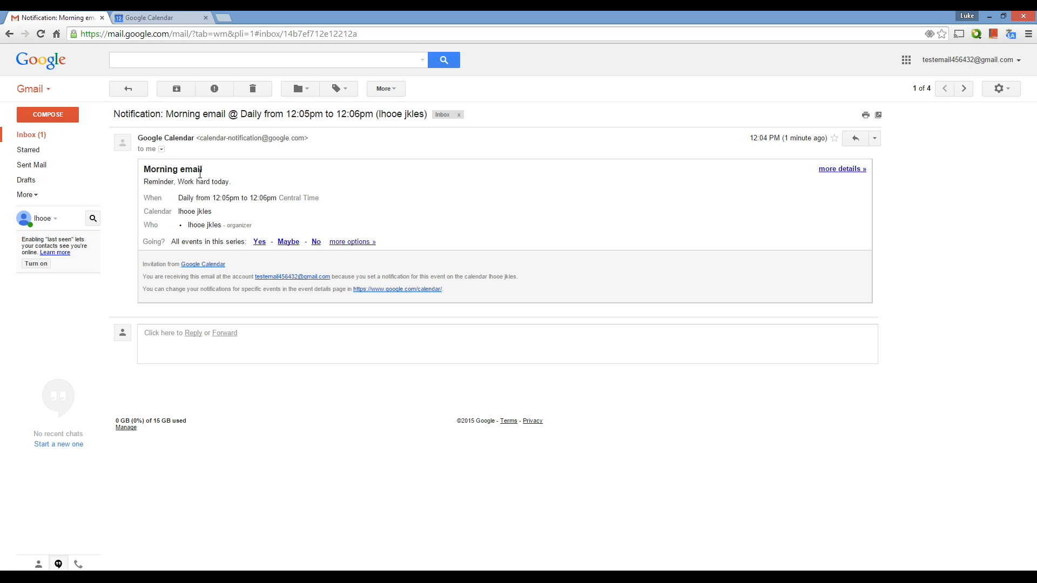
{"action": "double_click", "coordinate": [172, 168]}
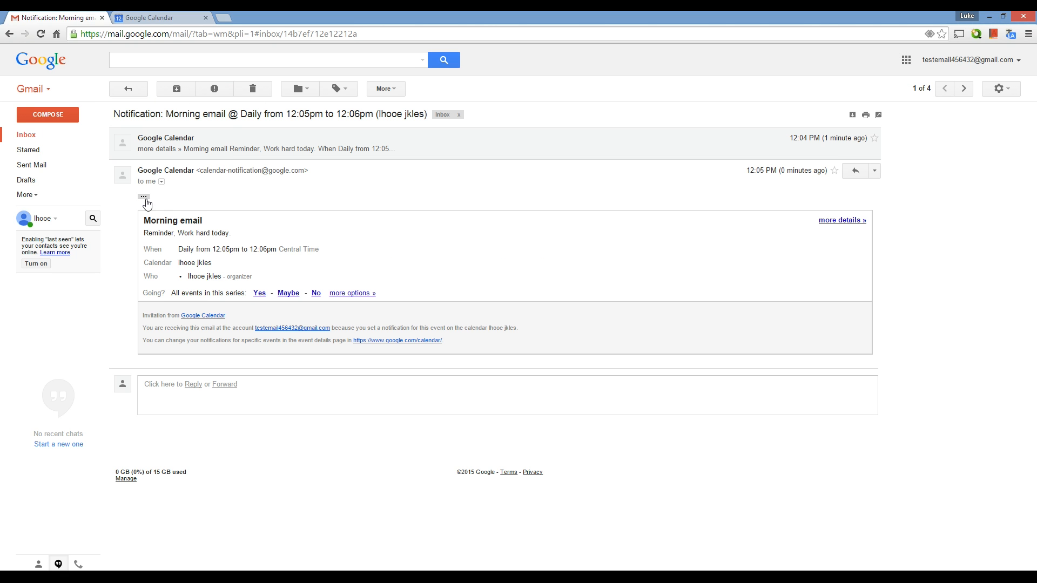
{"action": "left_click", "coordinate": [142, 197]}
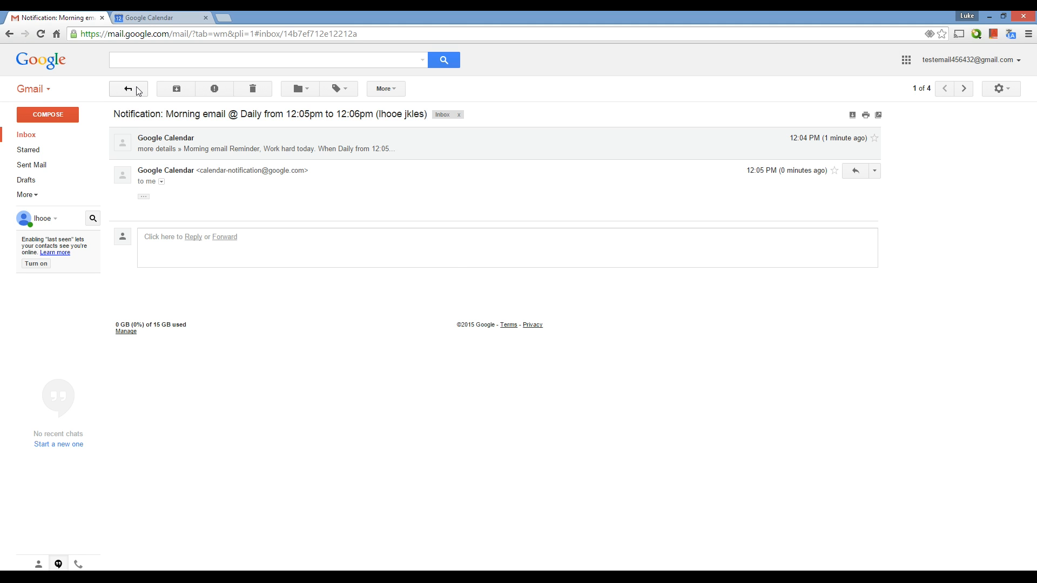
{"action": "left_click", "coordinate": [161, 18]}
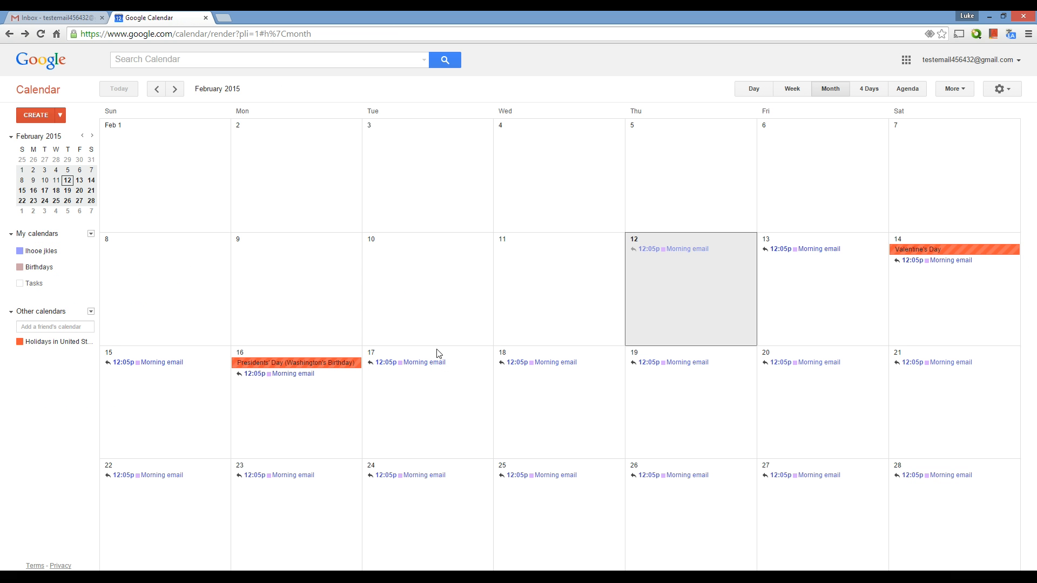
{"action": "left_click", "coordinate": [410, 362]}
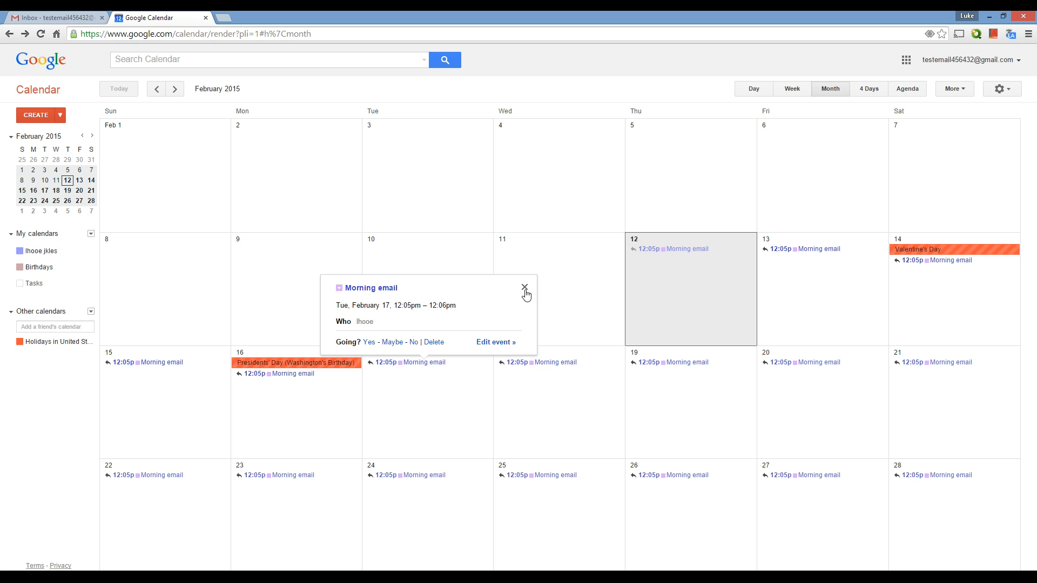
{"action": "left_click", "coordinate": [525, 287]}
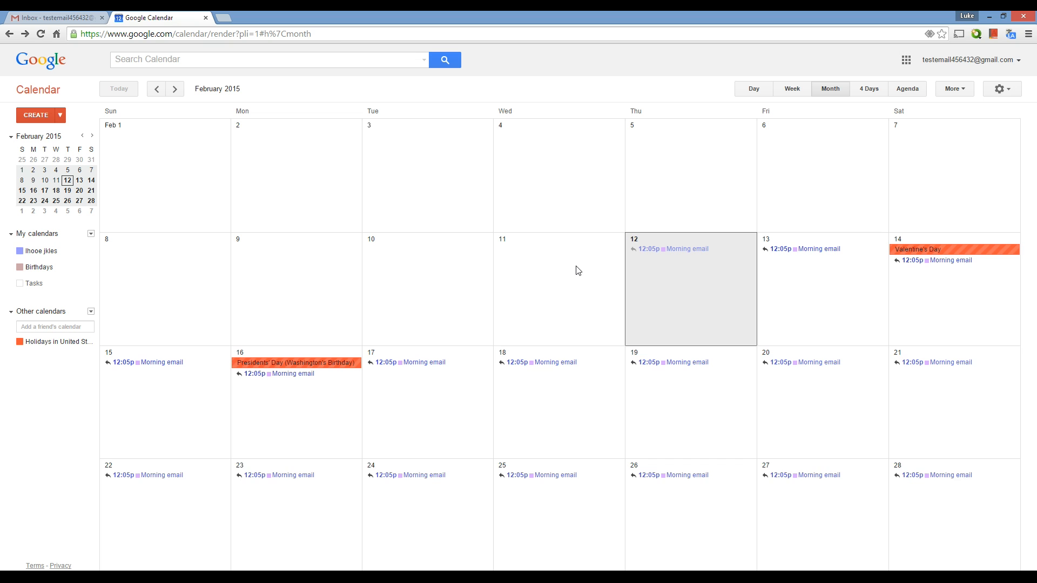
{"action": "mouse_move", "coordinate": [496, 285]}
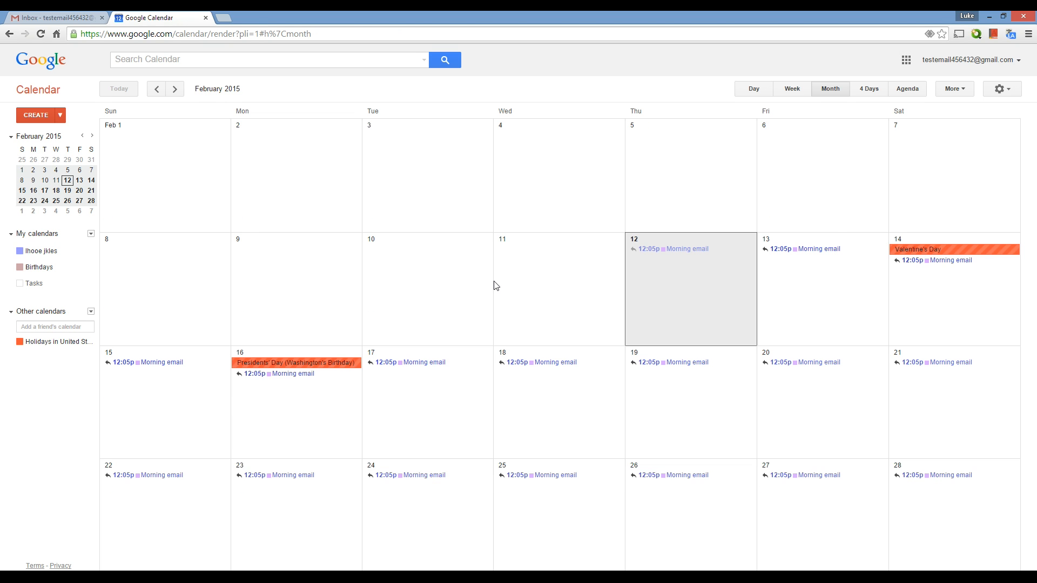
{"action": "left_click", "coordinate": [175, 89]}
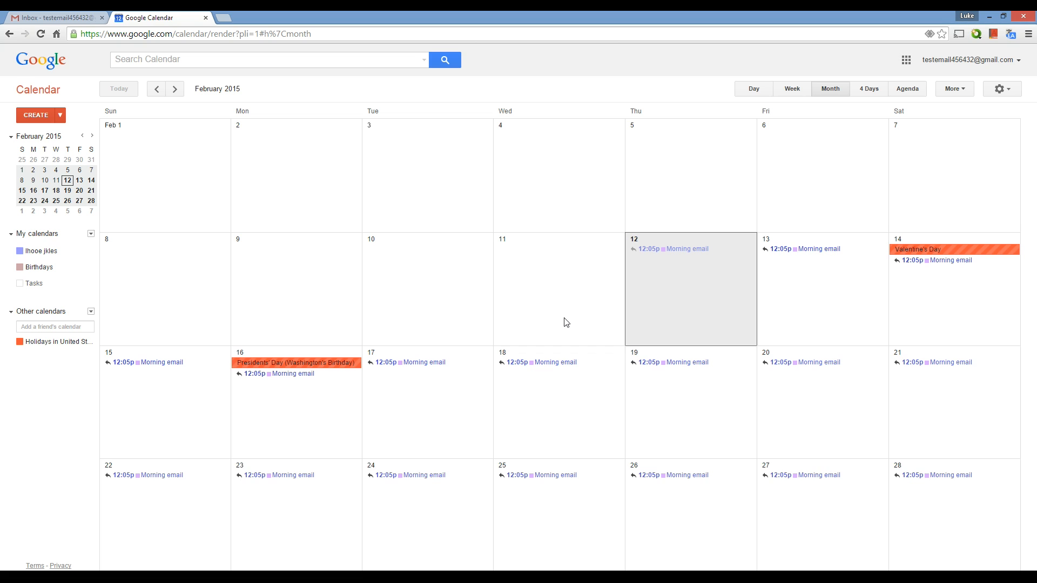
{"action": "mouse_move", "coordinate": [538, 346]}
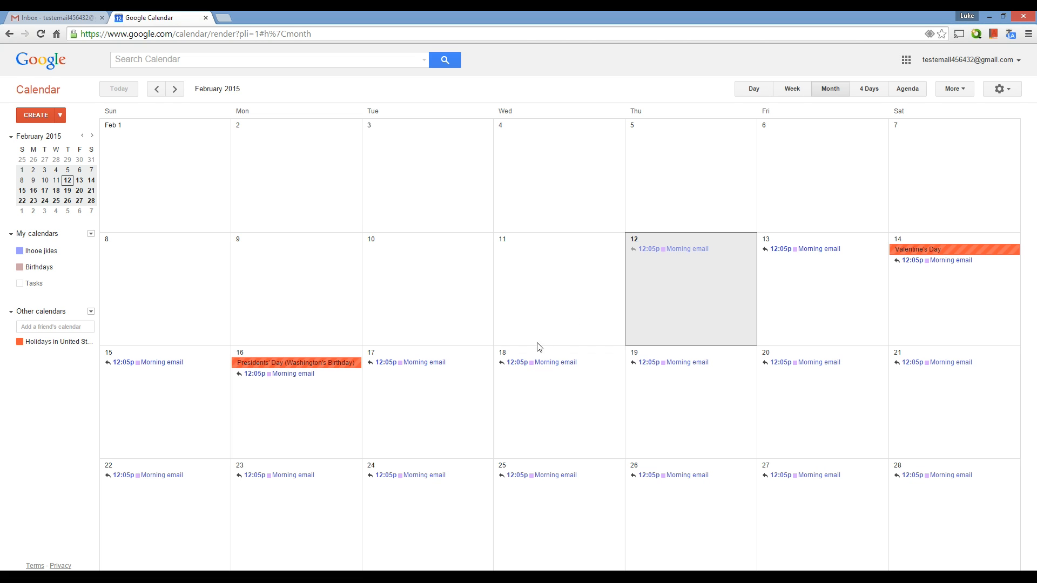
{"action": "mouse_move", "coordinate": [571, 325]}
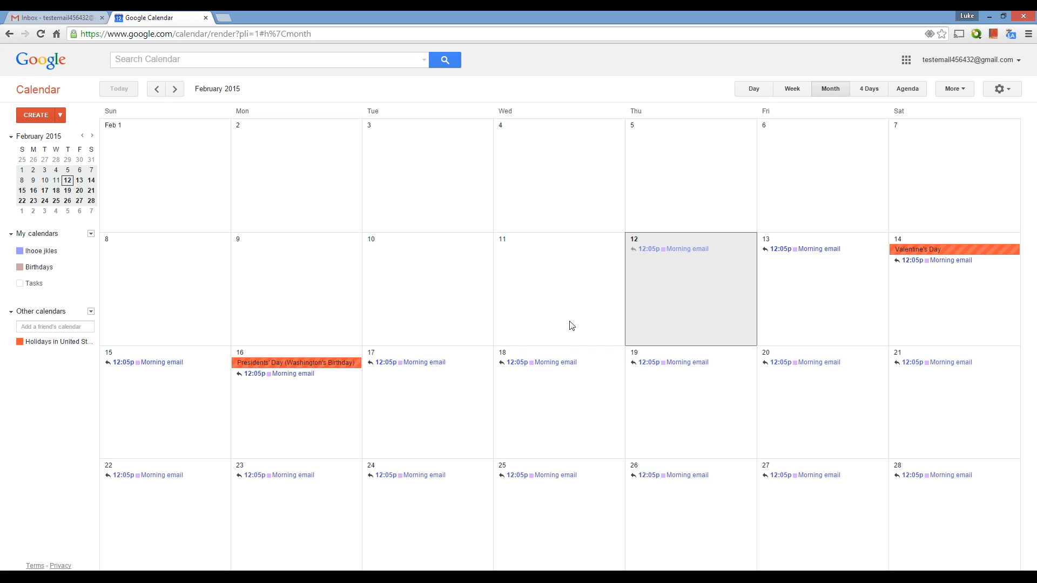
{"action": "mouse_move", "coordinate": [573, 279]}
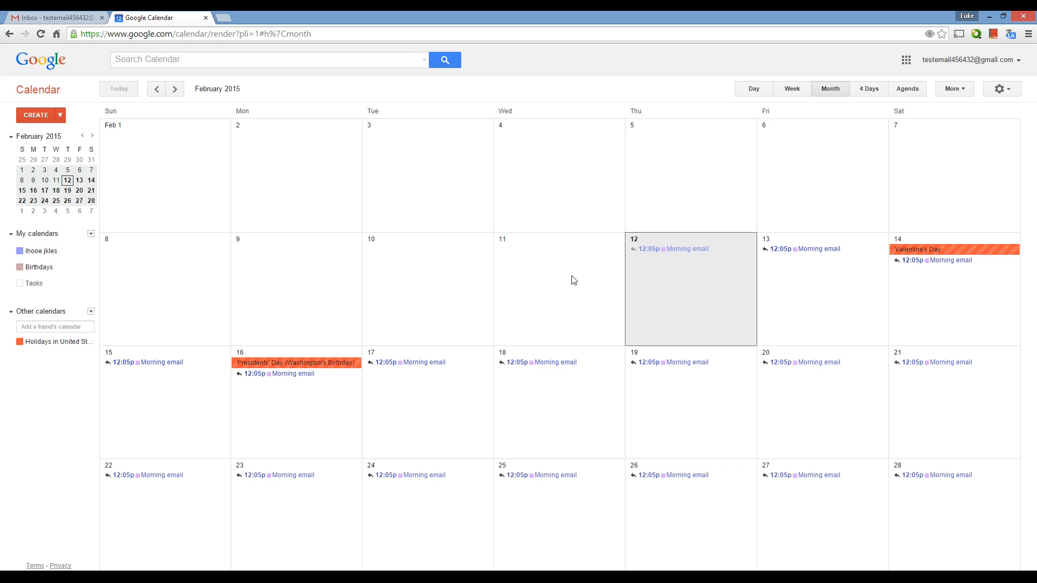
{"action": "mouse_move", "coordinate": [569, 277]}
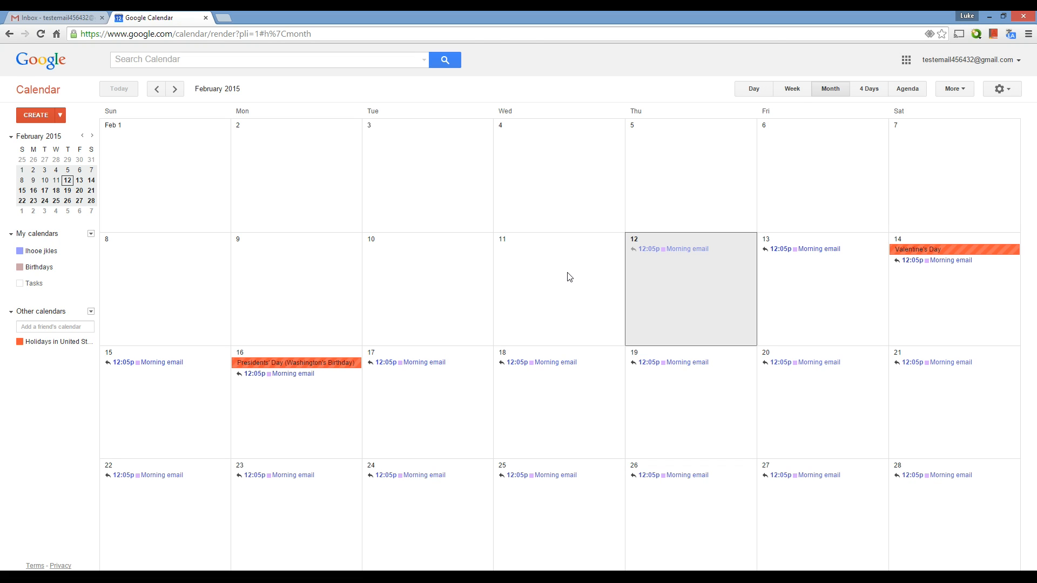